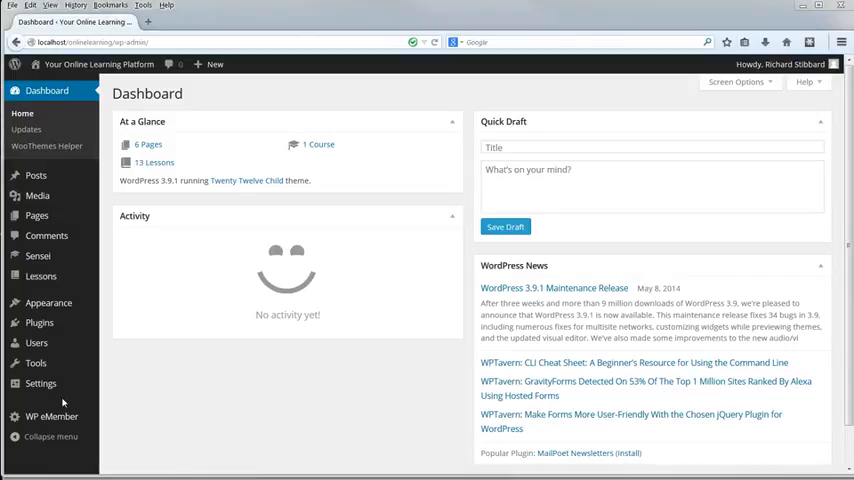
- Reach the WP eMember General Settings page from the admin sidebar
left_click(52, 416)
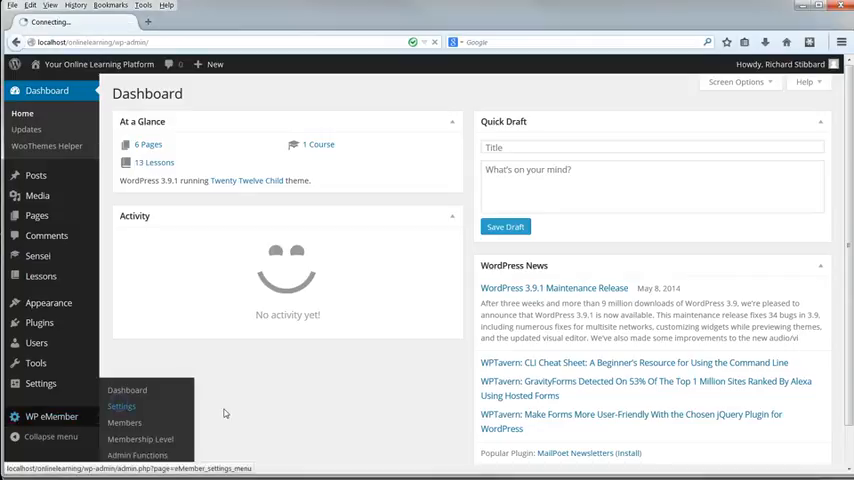
left_click(120, 406)
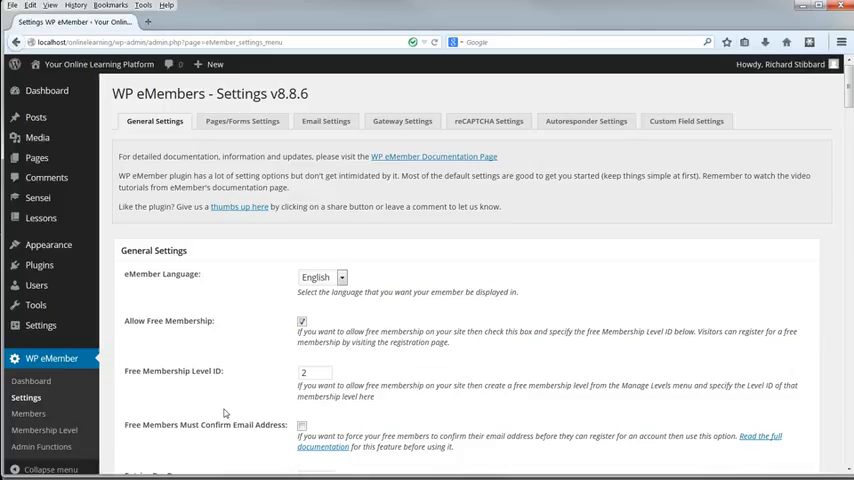
scroll("down", 3)
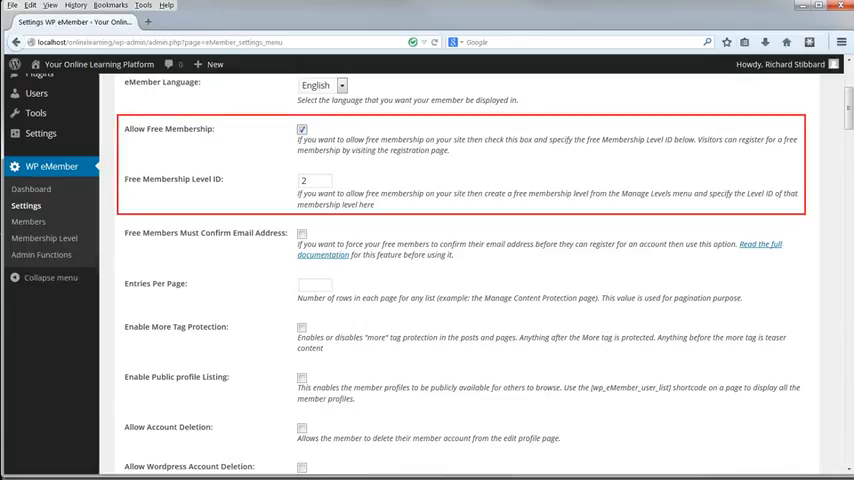
scroll("down", 3)
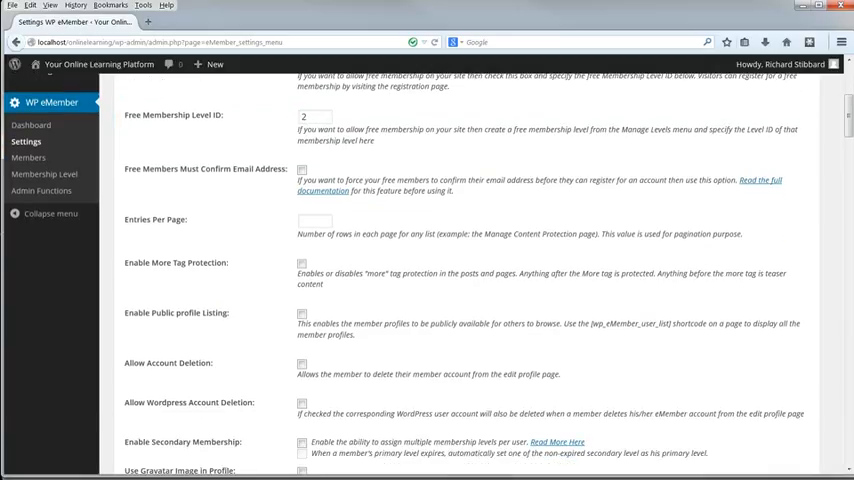
mouse_move(500, 354)
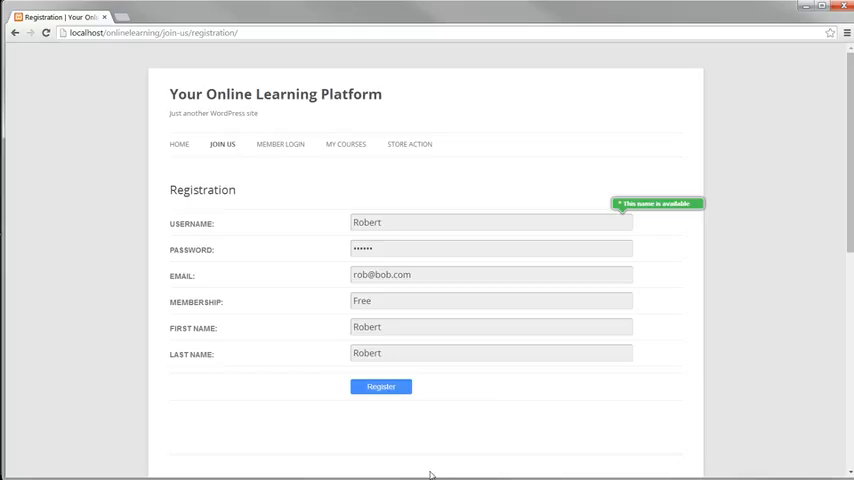
- Submit the free membership registration and log in as the new member
left_click(380, 388)
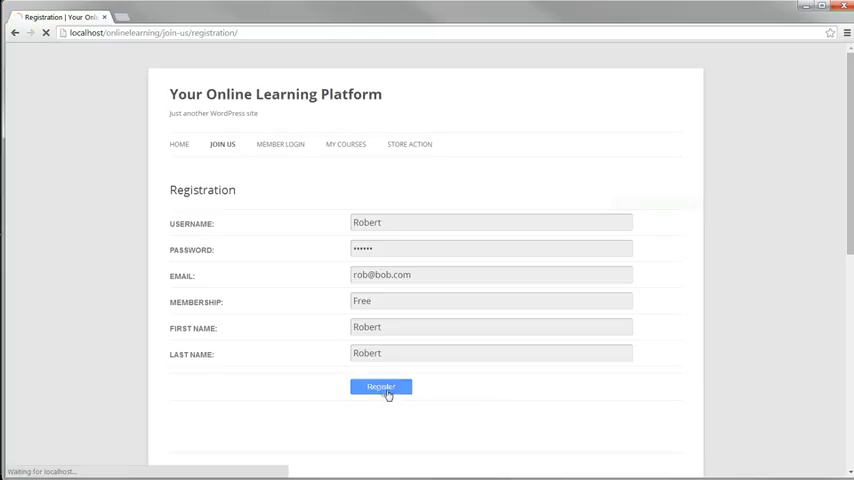
left_click(380, 388)
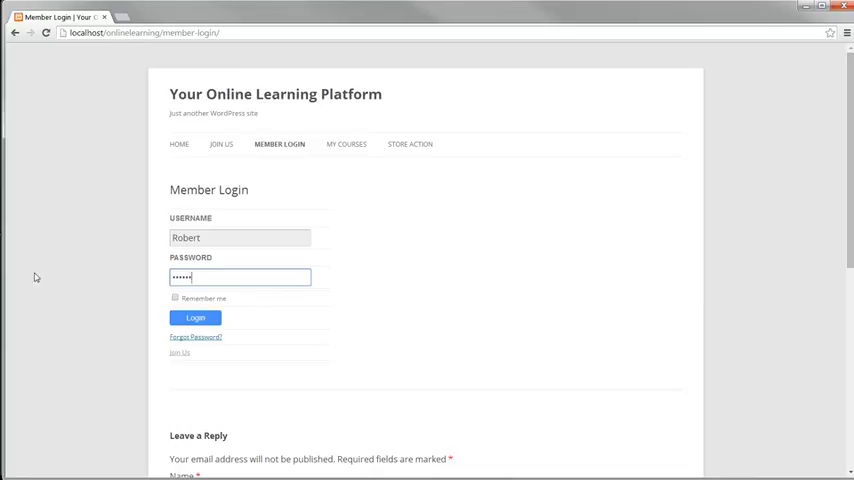
left_click(196, 318)
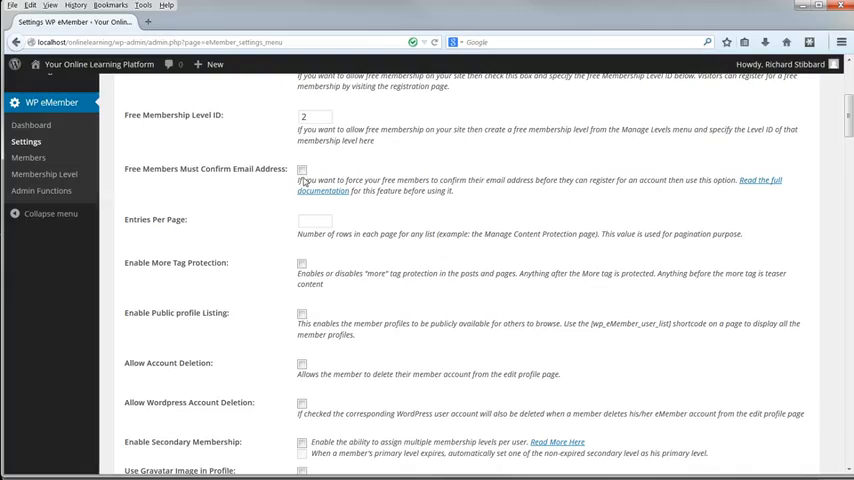
scroll("down", 3)
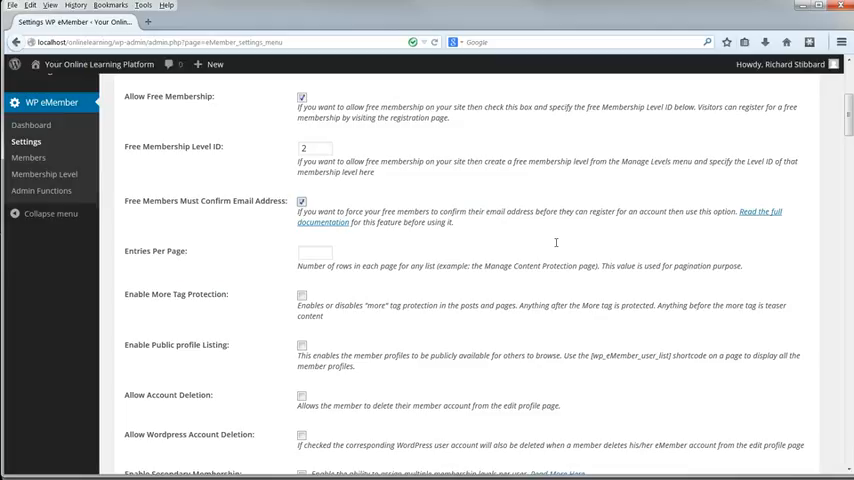
mouse_move(556, 242)
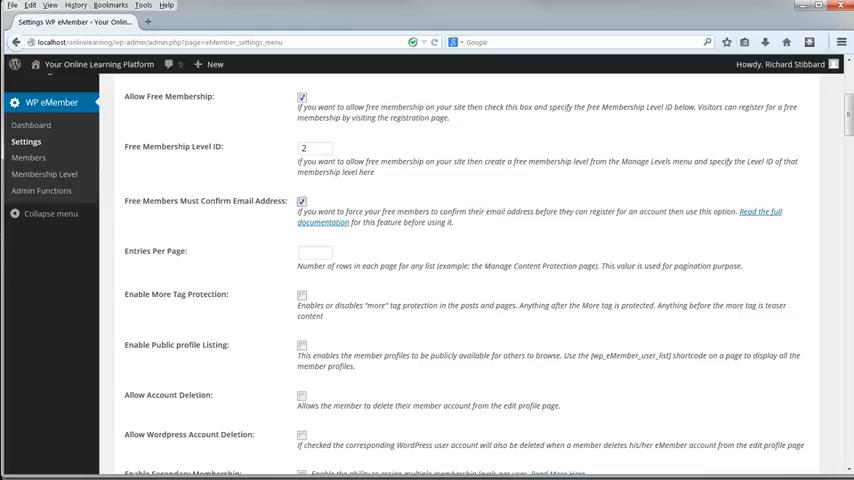
mouse_move(364, 436)
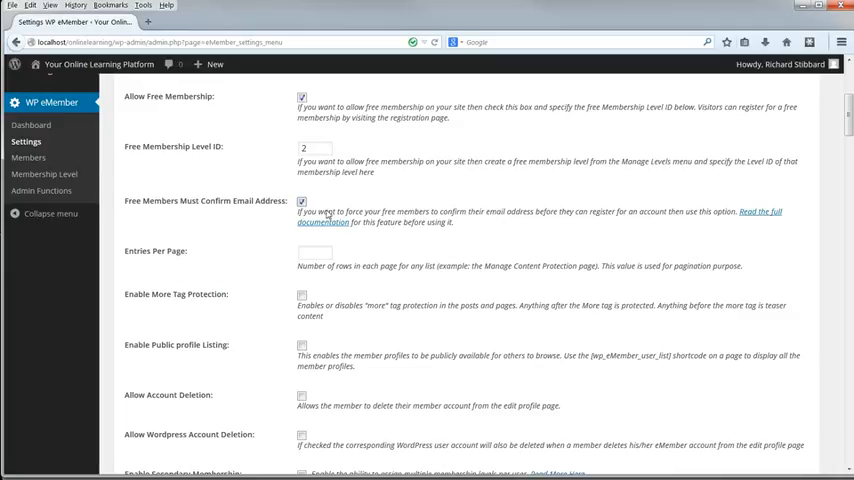
left_click(300, 200)
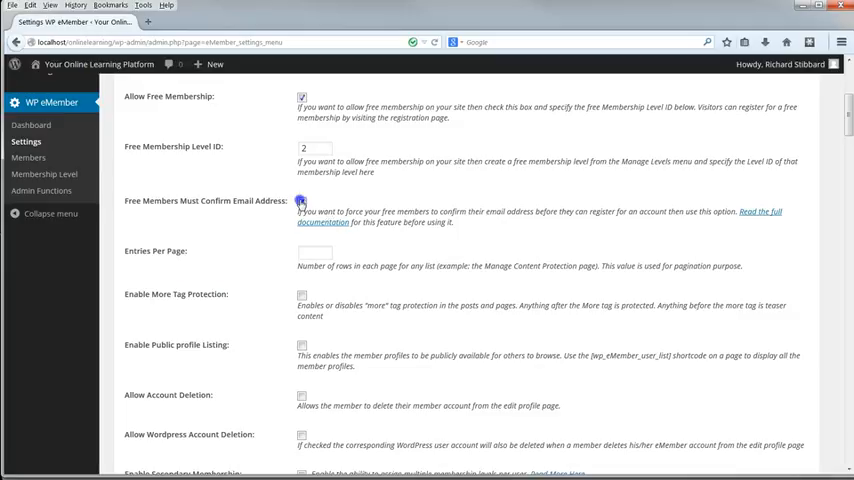
left_click(300, 200)
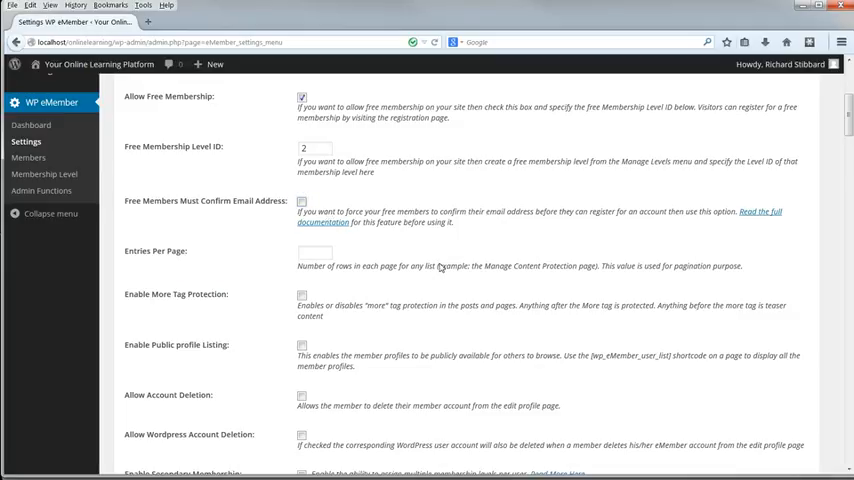
mouse_move(392, 372)
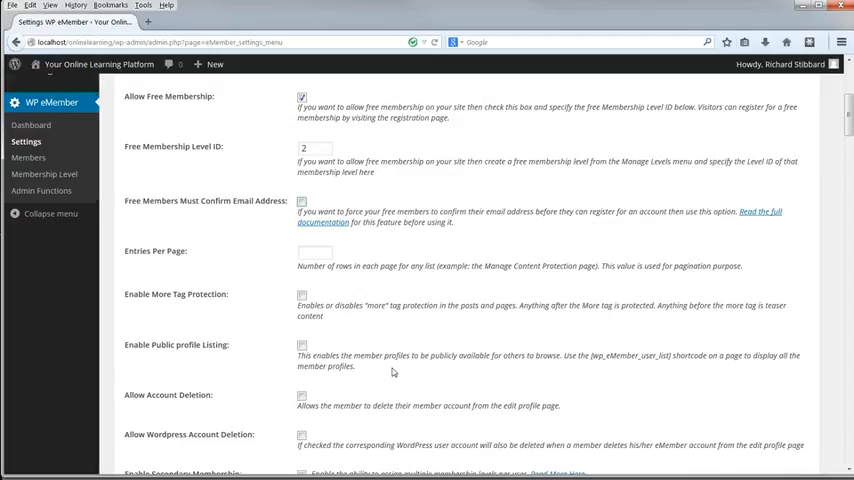
- Submit the General Settings with Update options at the bottom of the page
scroll("down", 3)
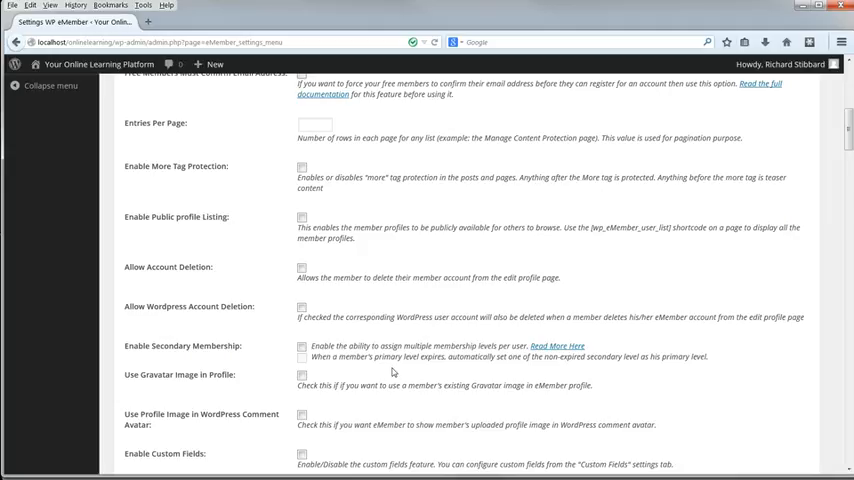
left_click(316, 122)
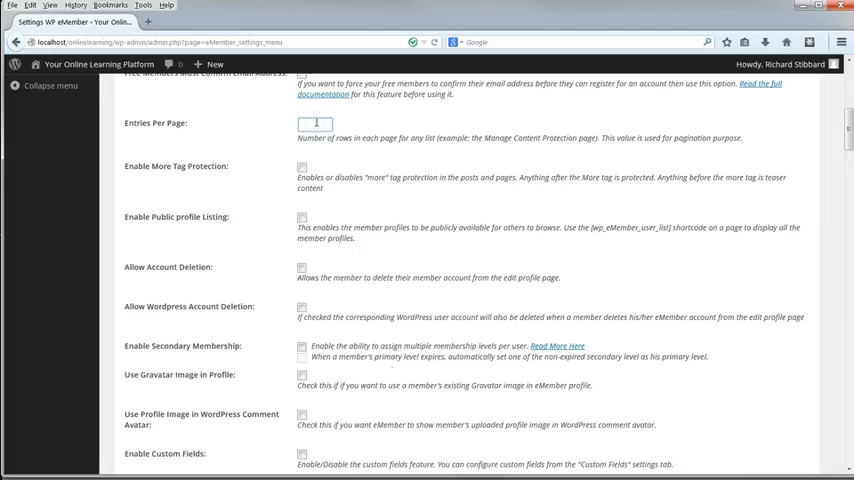
scroll("down", 3)
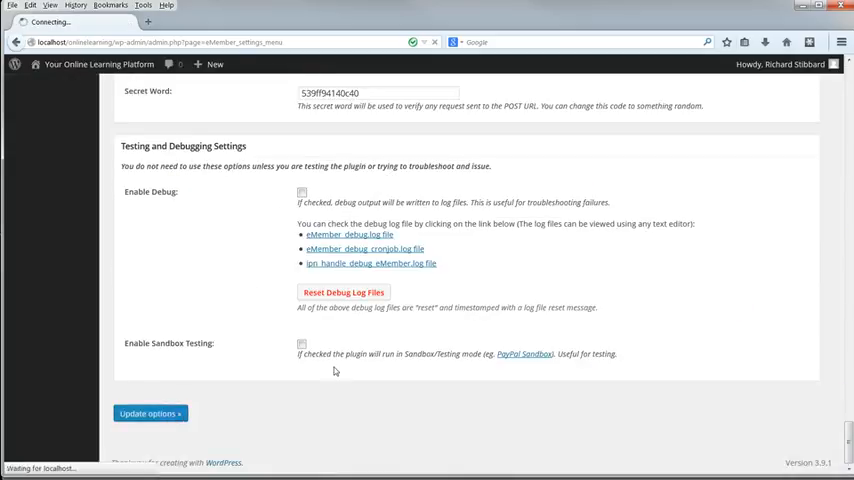
left_click(148, 412)
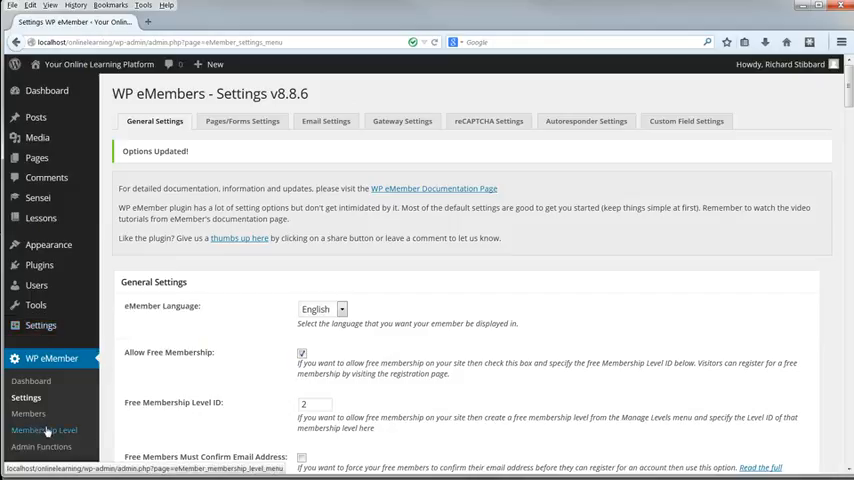
left_click(44, 428)
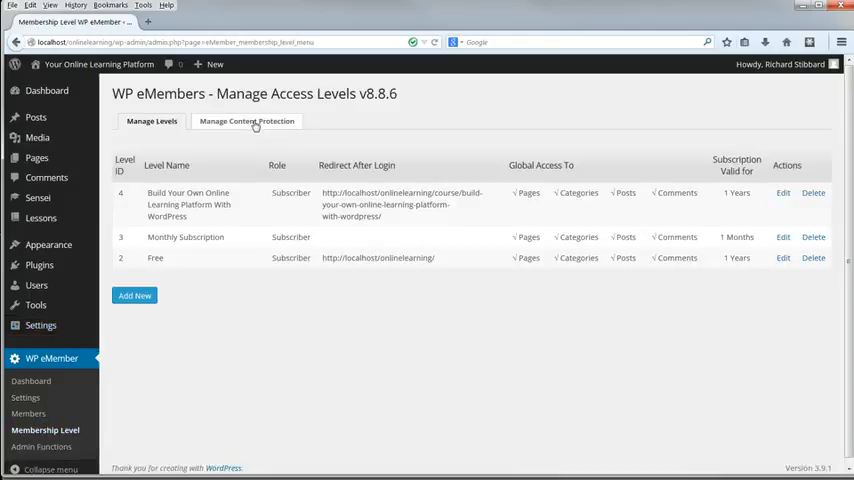
left_click(246, 120)
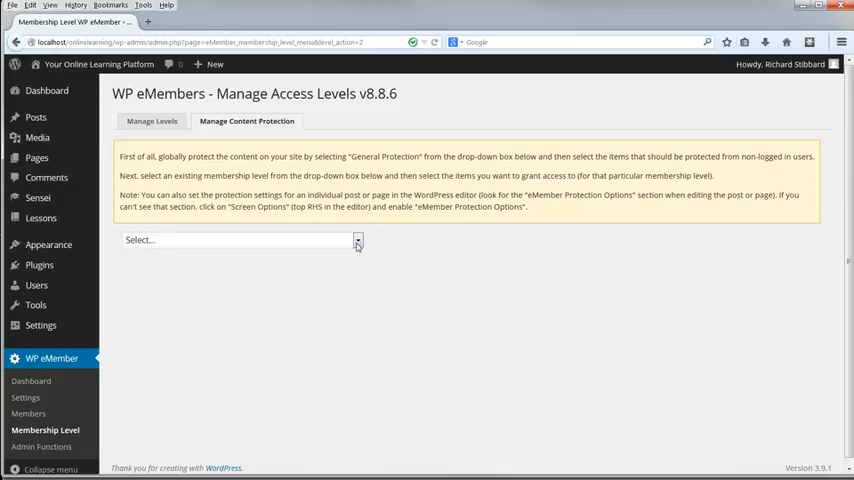
left_click(240, 240)
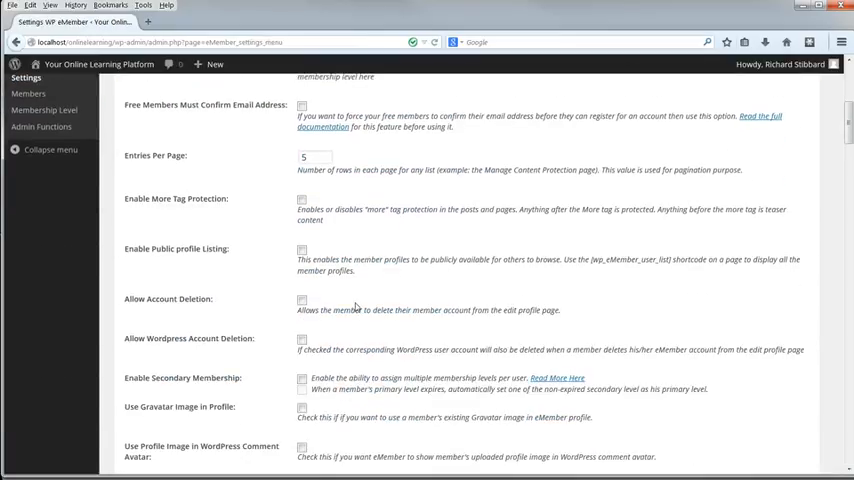
- Set entries per page to 200 and save the updated settings
left_click(314, 156)
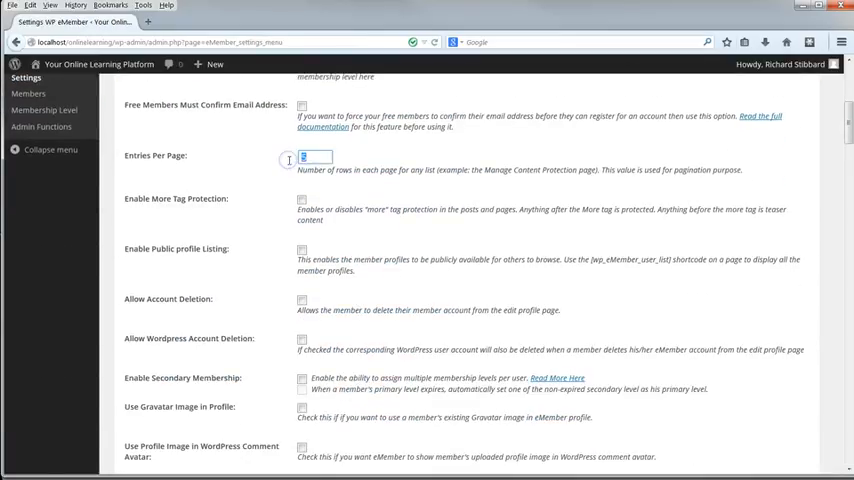
type("200")
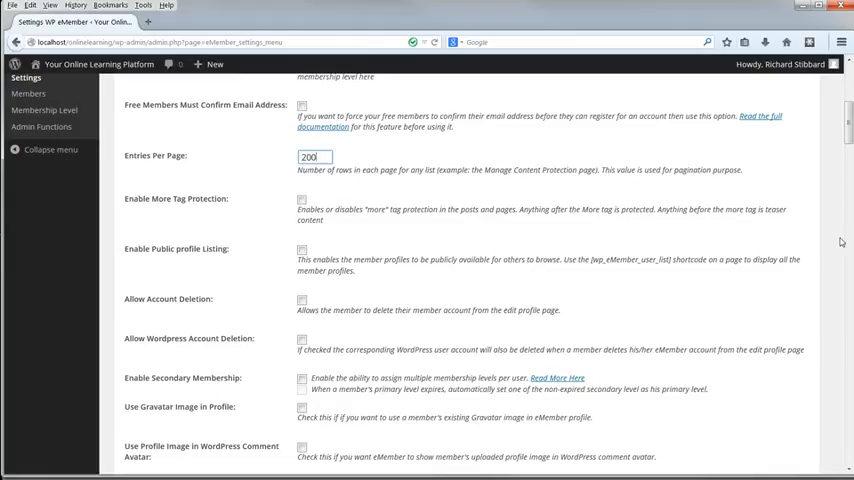
scroll("down", 3)
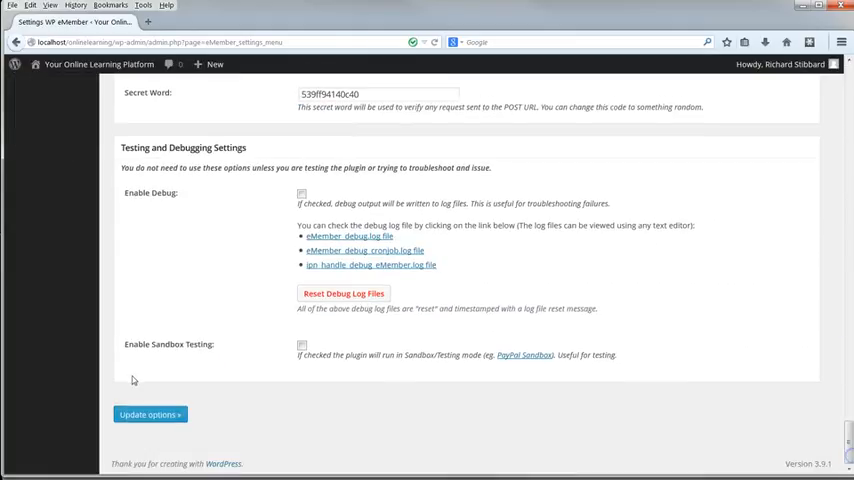
left_click(148, 414)
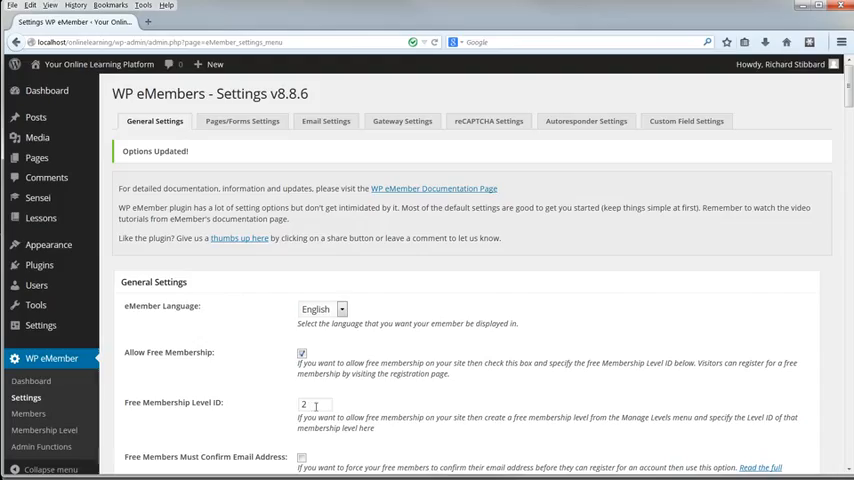
- Glance at the Membership Level list, then return to the General Settings page
left_click(44, 428)
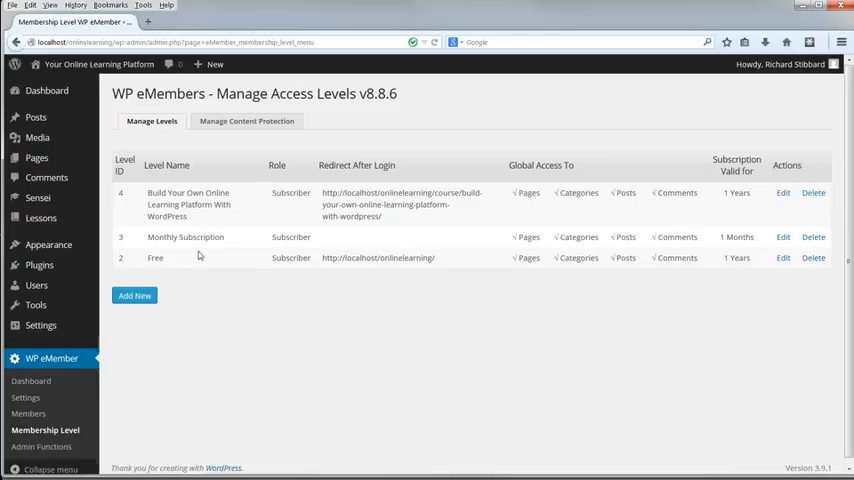
left_click(246, 120)
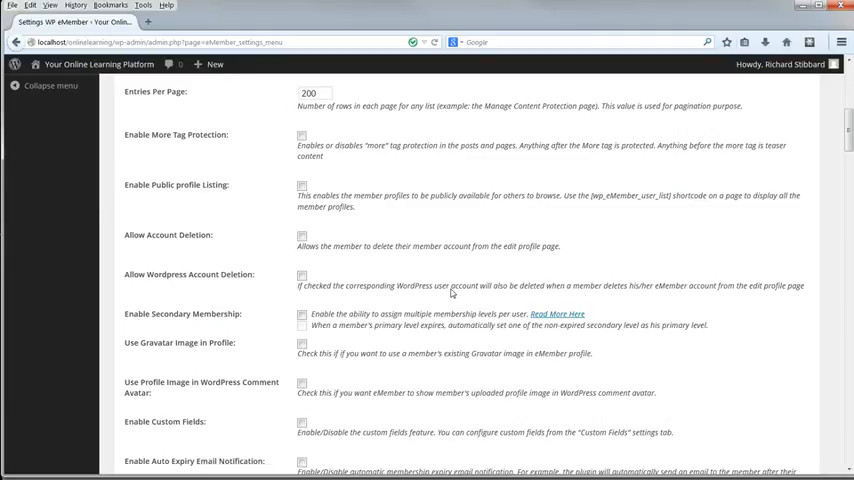
scroll("down", 3)
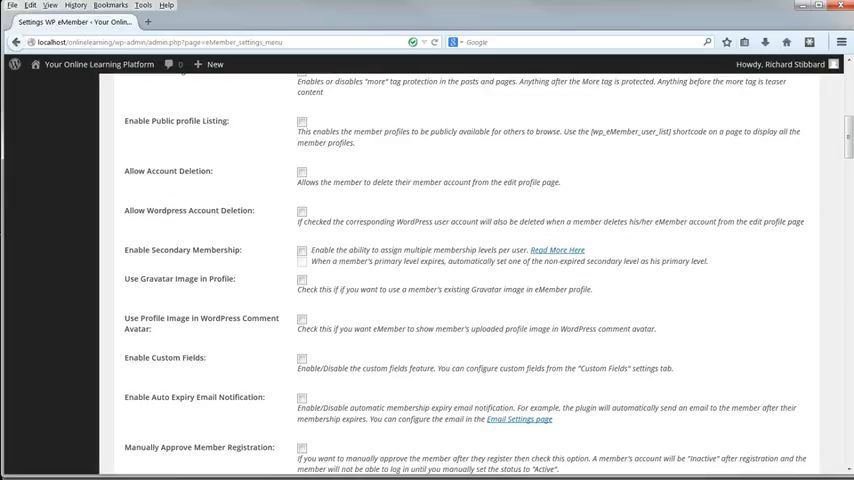
scroll("down", 3)
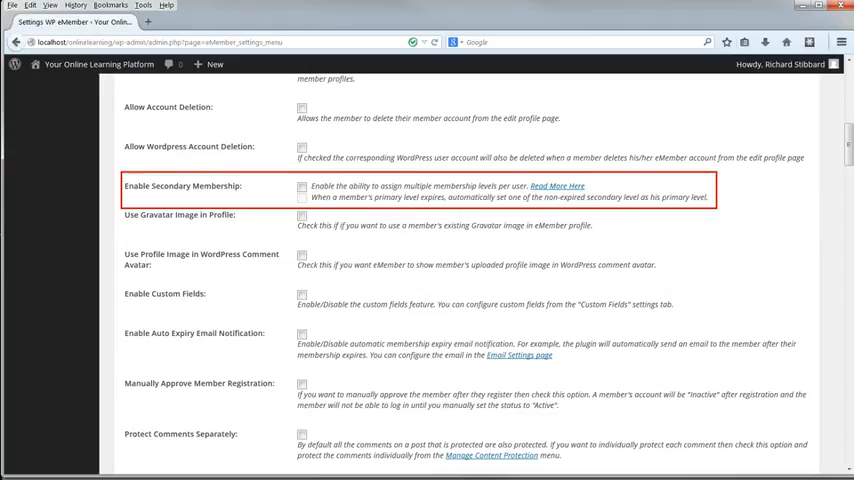
- Enable Secondary Membership so members can hold multiple levels at once
left_click(302, 188)
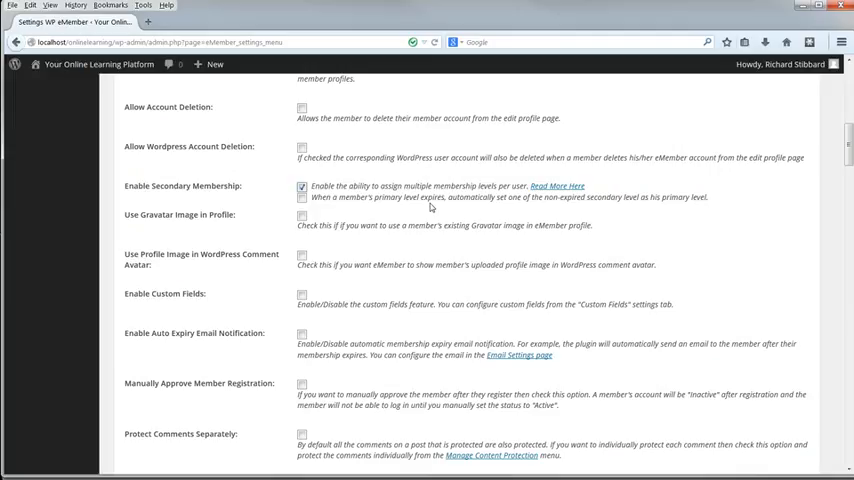
scroll("down", 3)
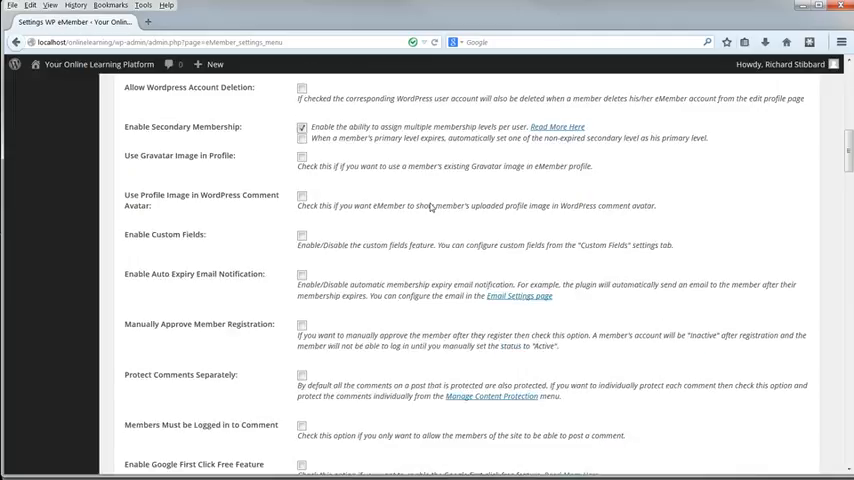
scroll("down", 3)
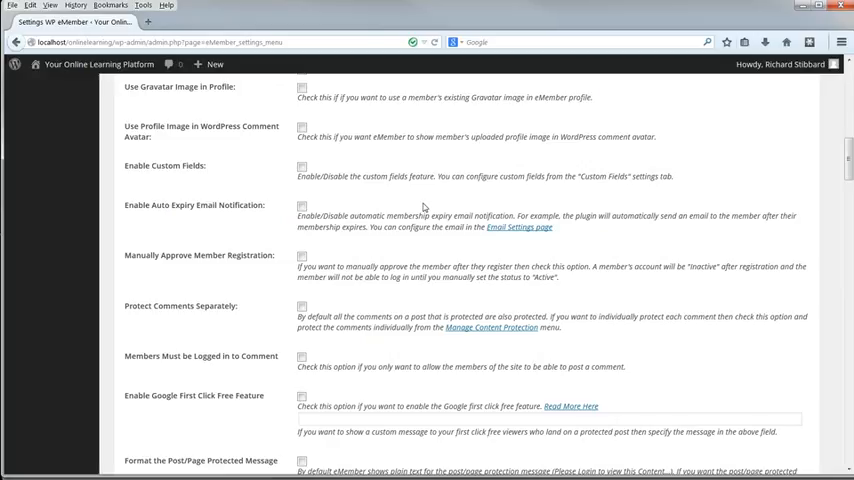
- Enable Auto Expiry Email Notification for expiring memberships
left_click(302, 204)
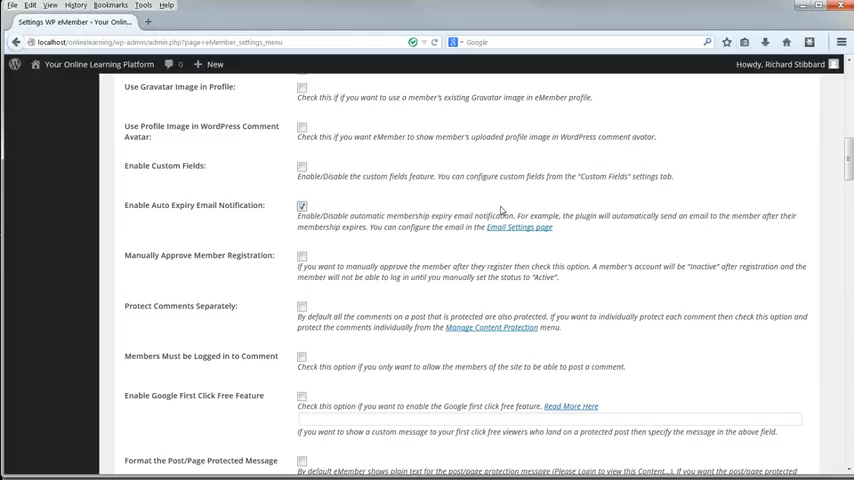
scroll("down", 3)
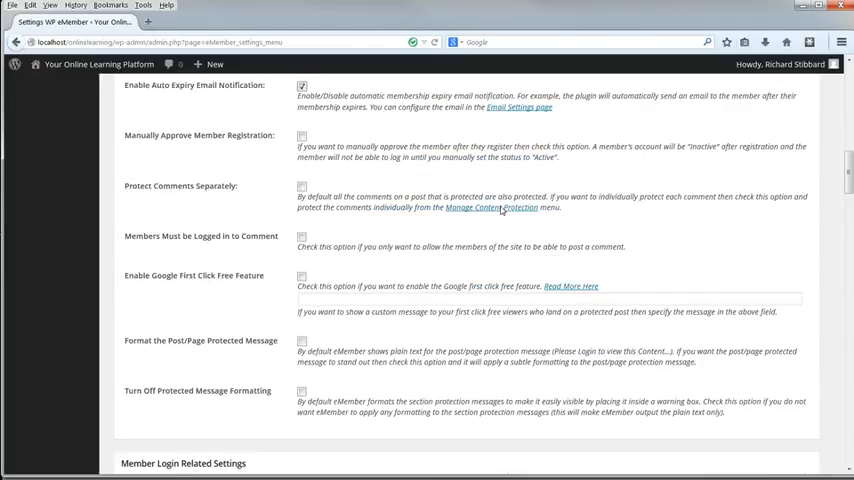
scroll("down", 3)
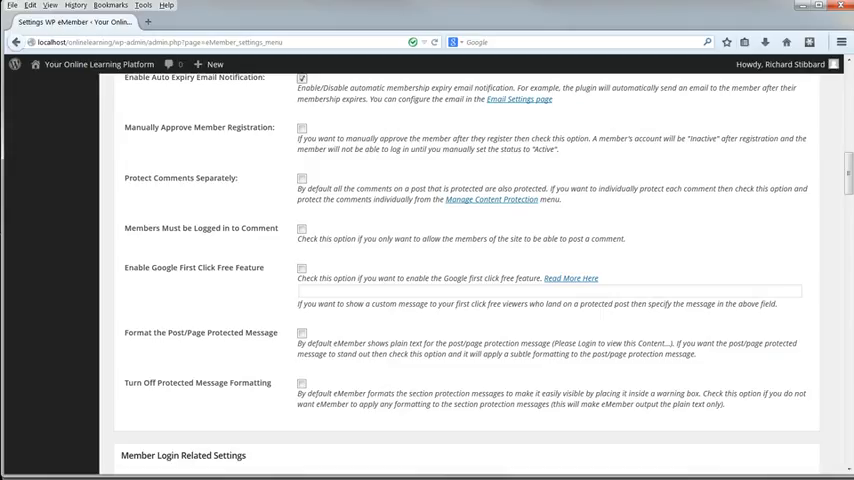
mouse_move(502, 210)
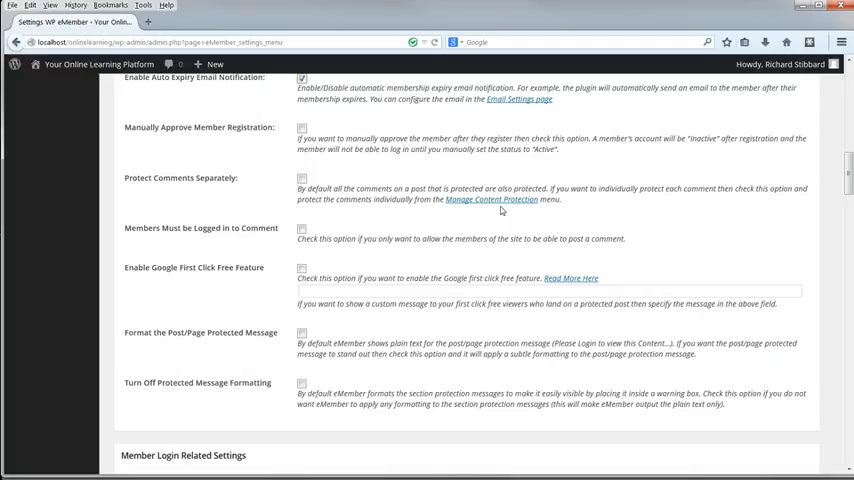
- Enable Members Must be Logged in to Comment
left_click(302, 228)
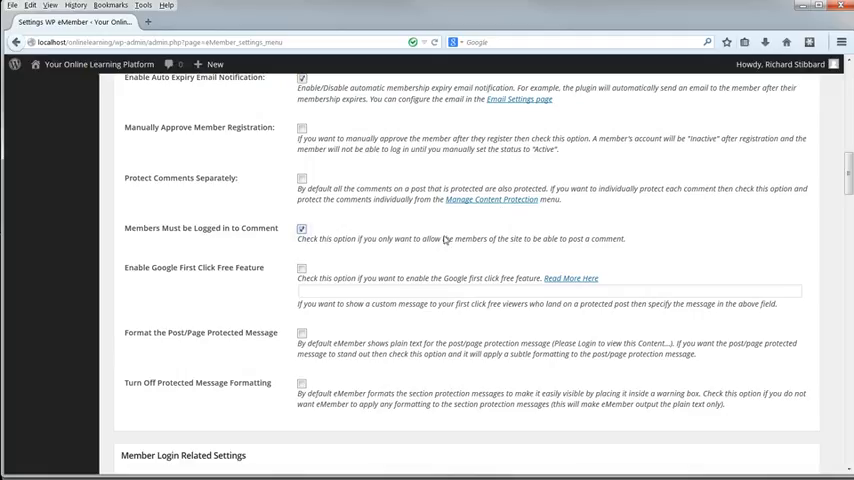
scroll("down", 3)
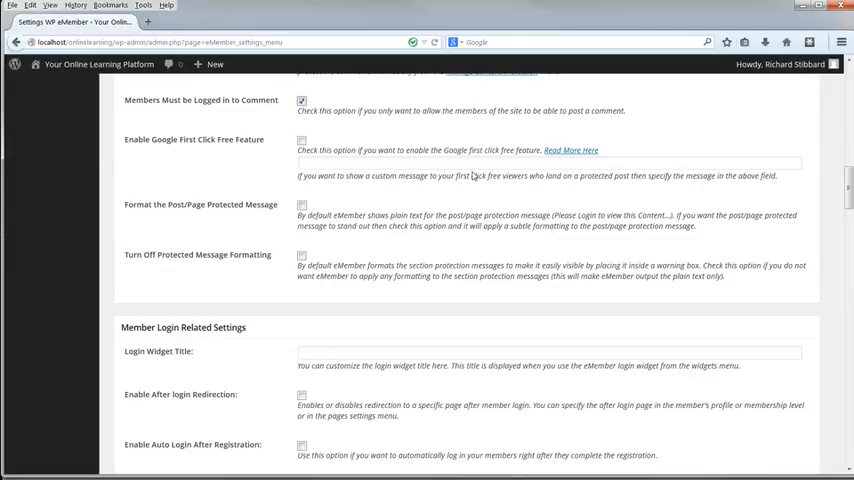
- Read the Google First Click Free reference and eMember article, then return to settings
left_click(572, 150)
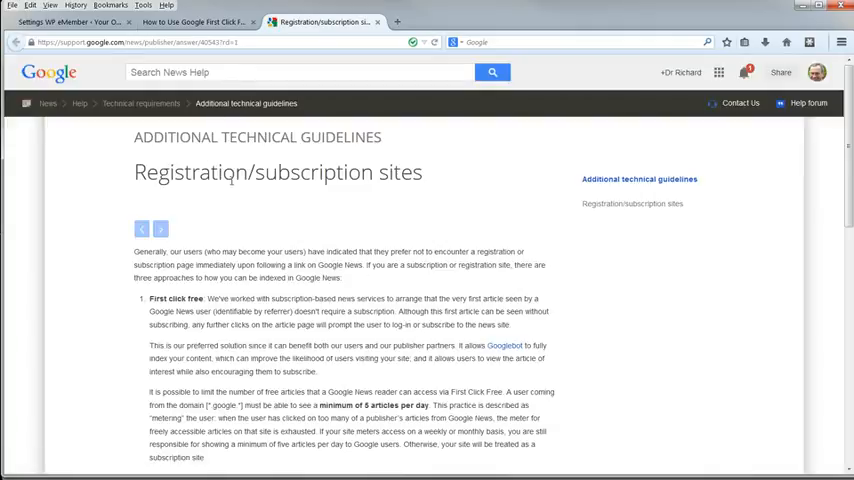
left_click(192, 22)
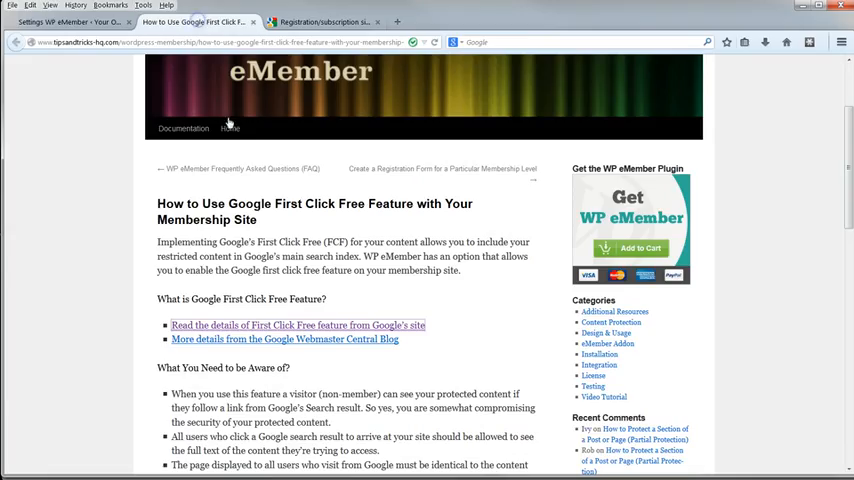
scroll("down", 3)
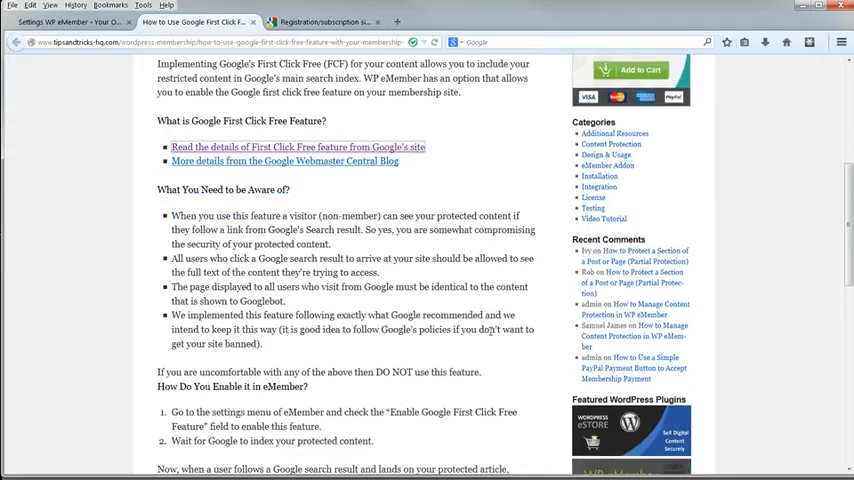
scroll("down", 3)
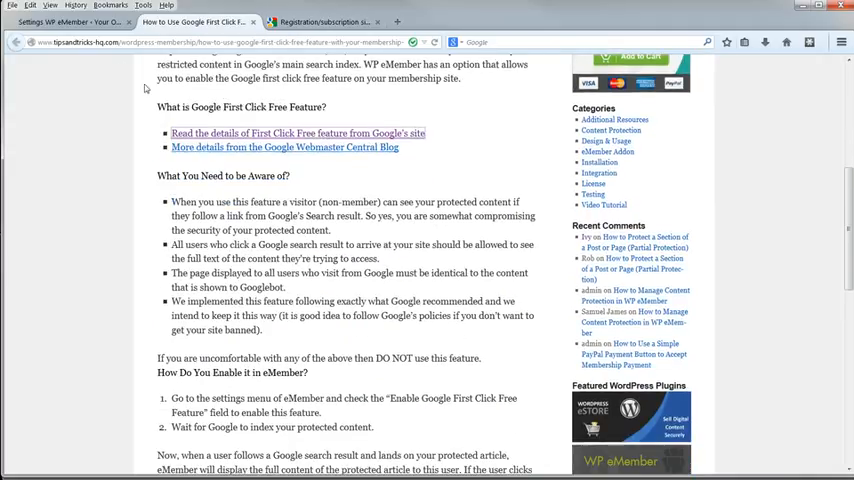
left_click(64, 22)
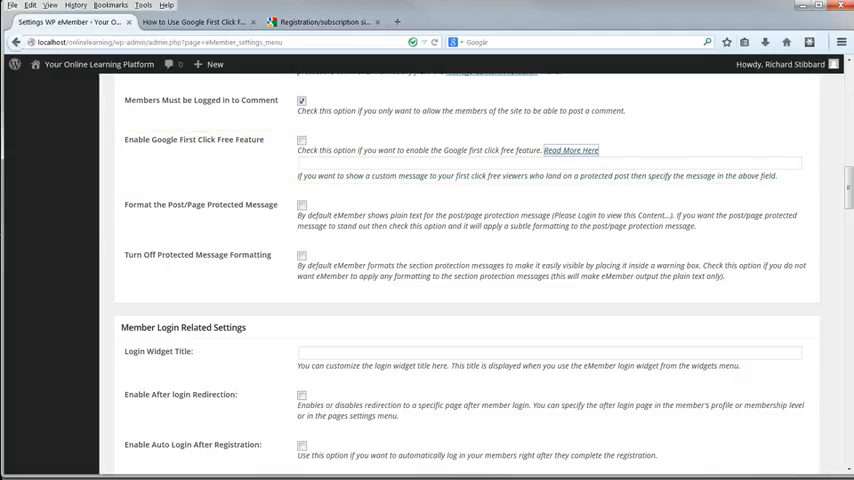
scroll("down", 3)
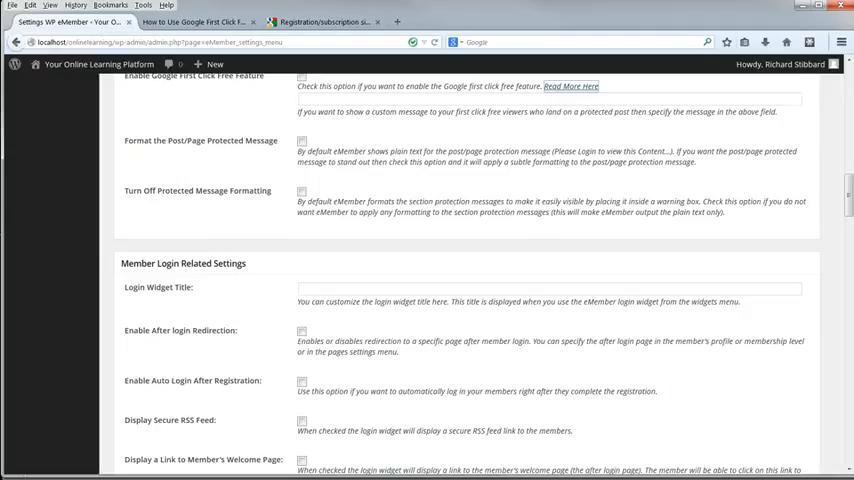
scroll("down", 3)
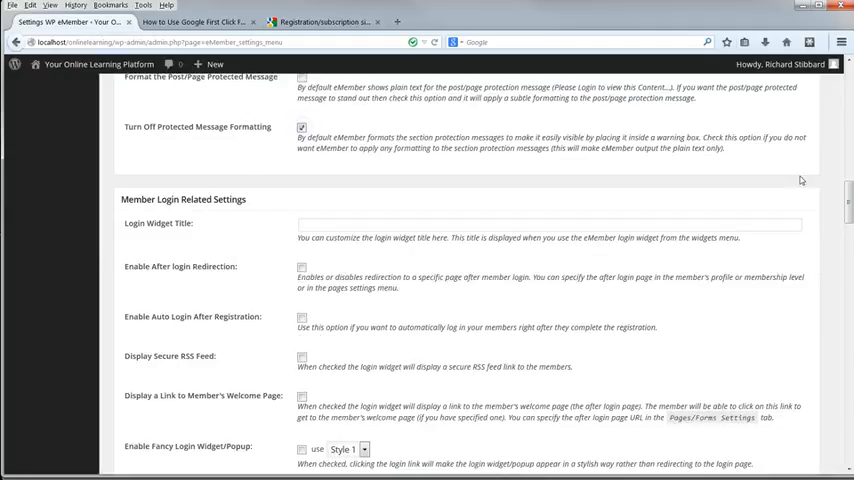
scroll("down", 3)
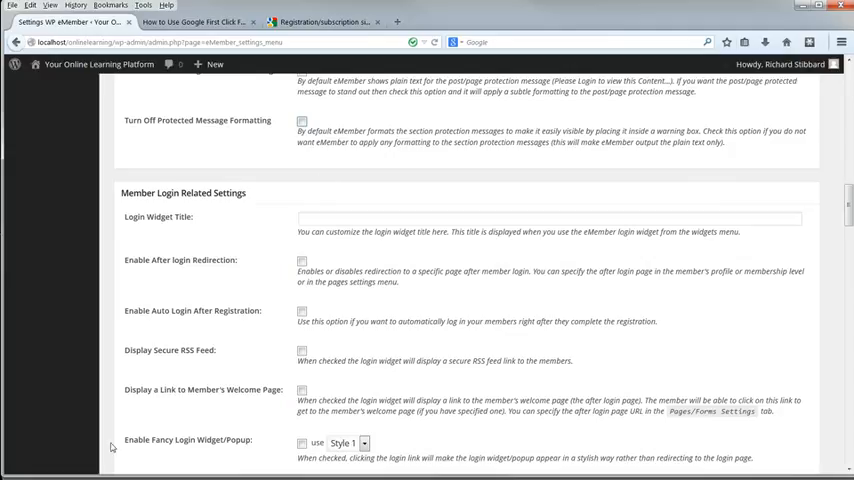
mouse_move(278, 348)
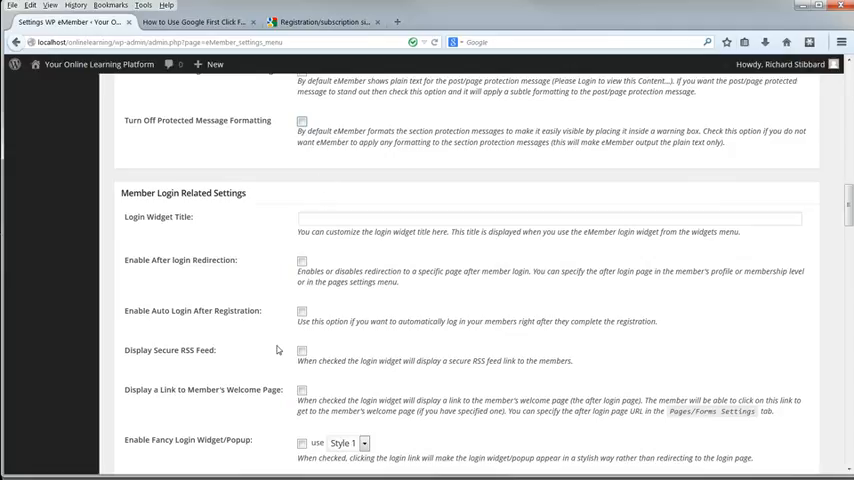
mouse_move(280, 348)
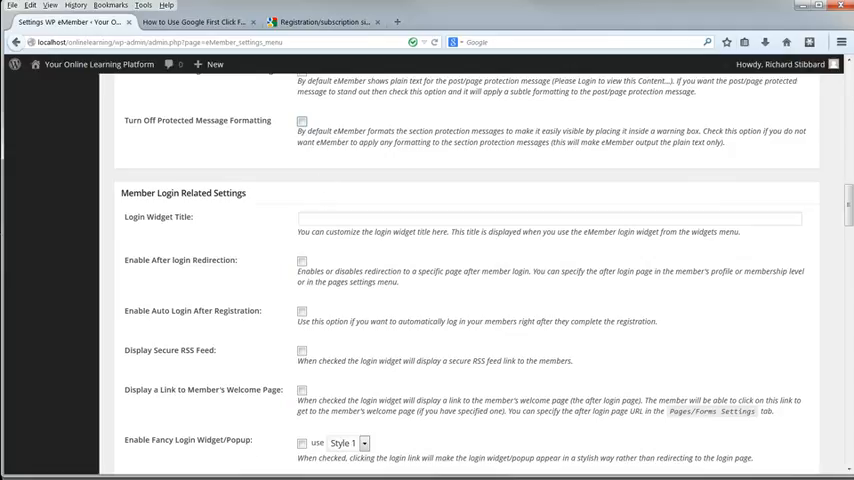
mouse_move(226, 464)
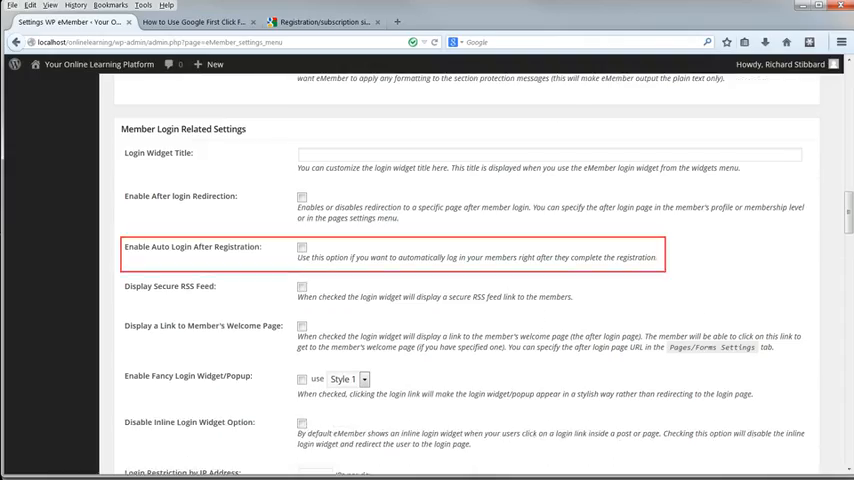
- Enable after-login redirection and Auto Login After Registration
left_click(300, 196)
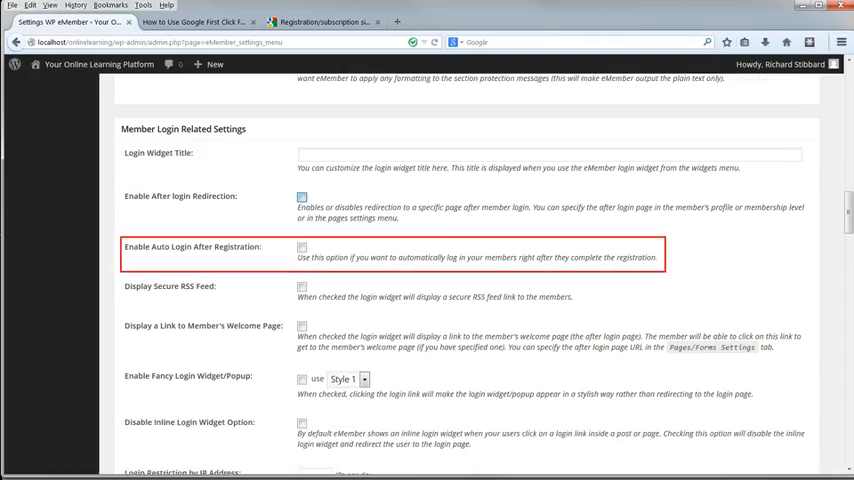
left_click(300, 196)
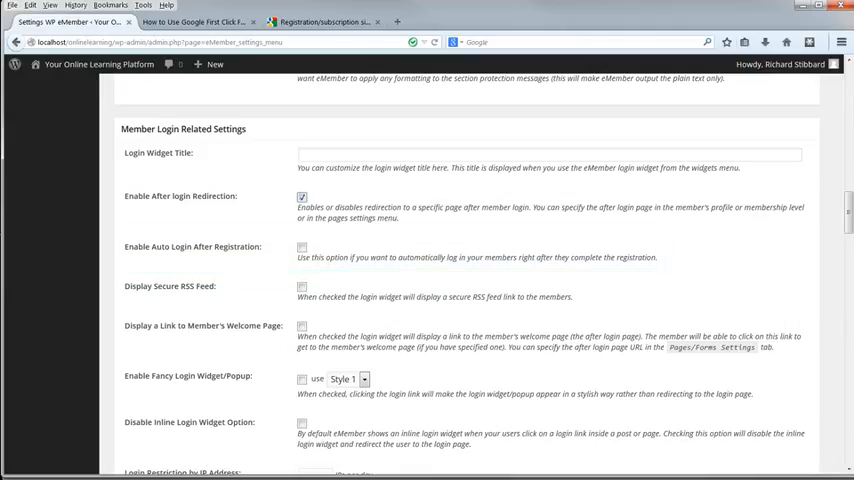
scroll("down", 3)
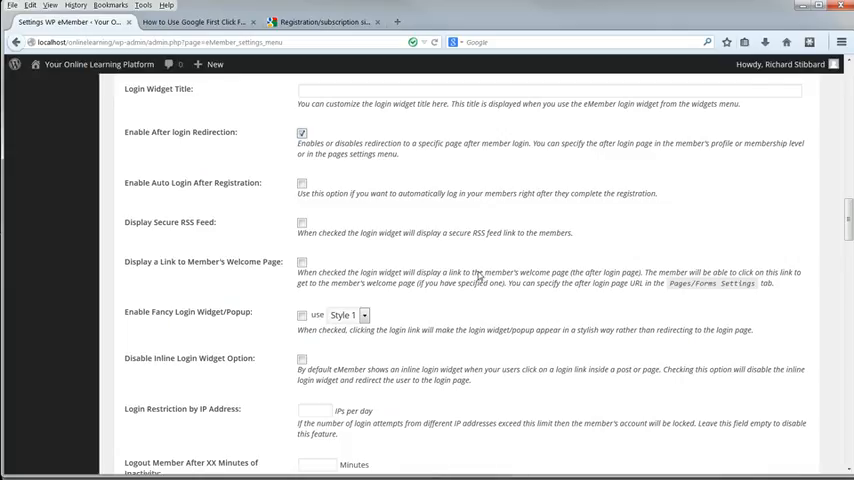
left_click(300, 184)
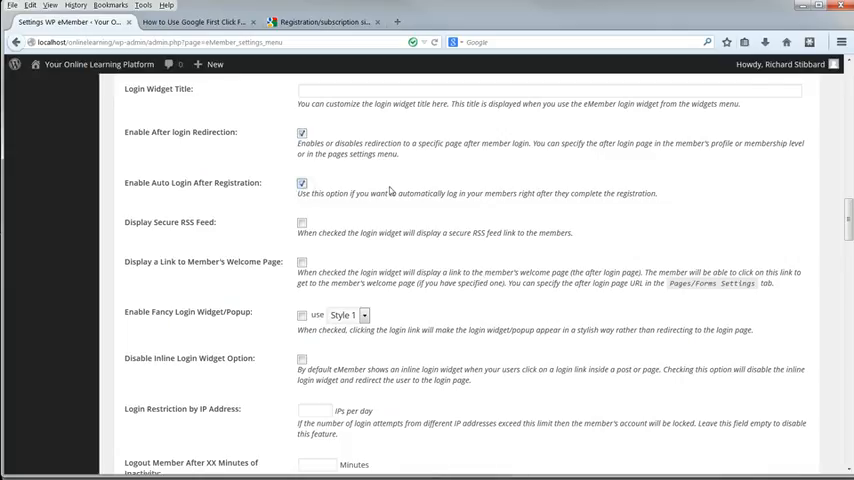
- Leave Display Secure RSS Feed off and enable the link to the member's welcome page
key("ctrl+f")
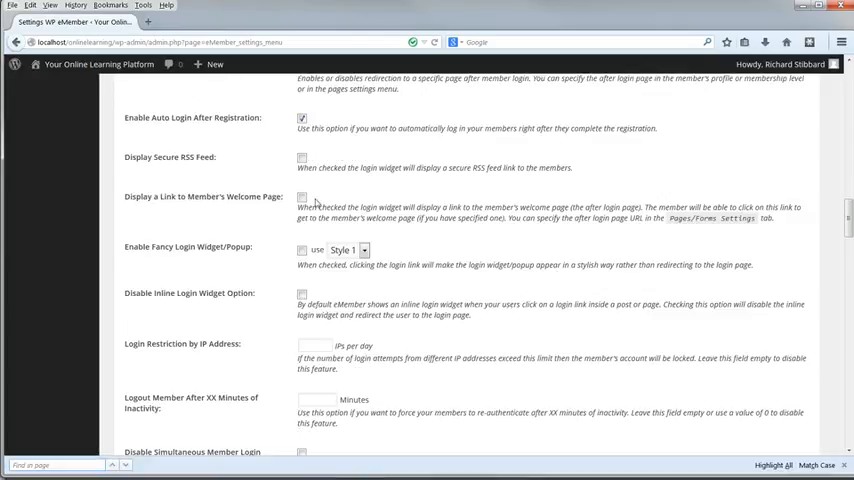
left_click(302, 156)
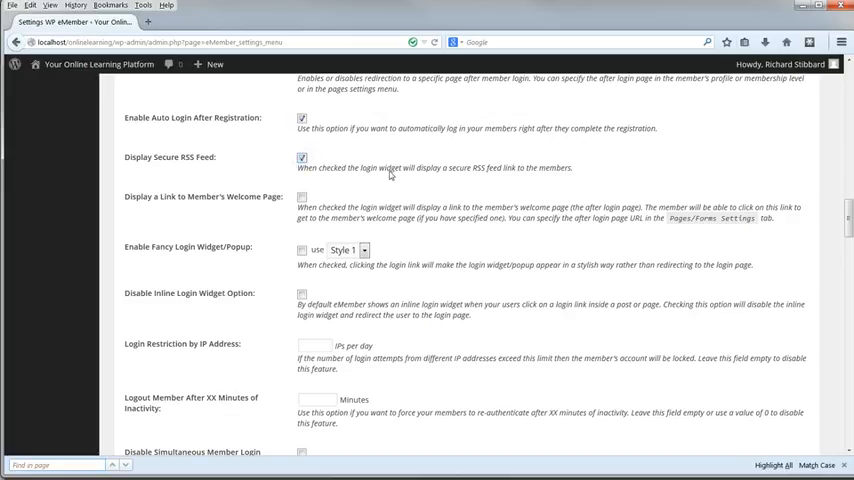
mouse_move(390, 176)
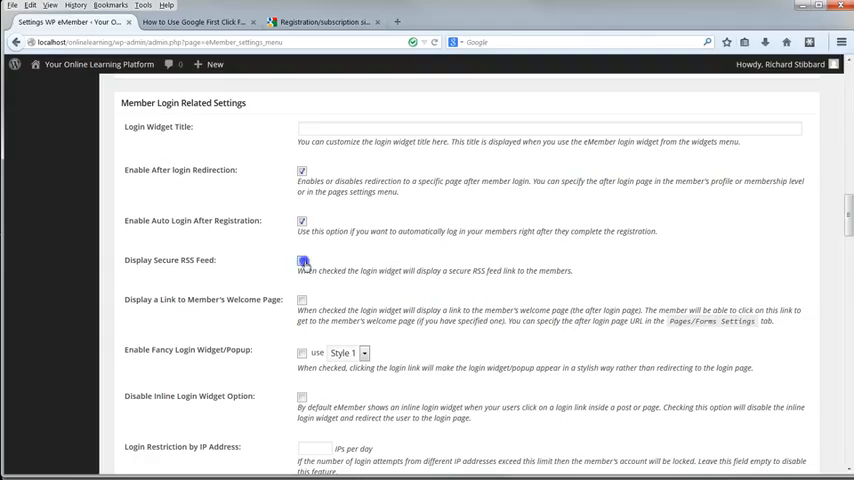
left_click(302, 260)
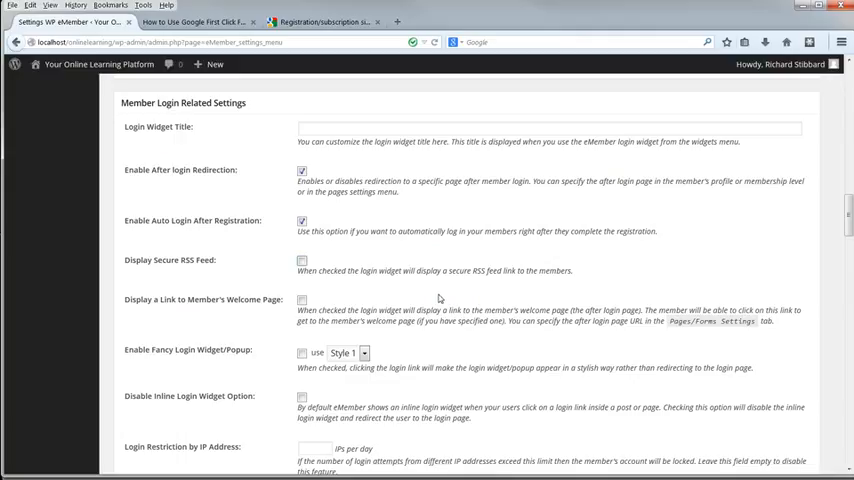
scroll("down", 3)
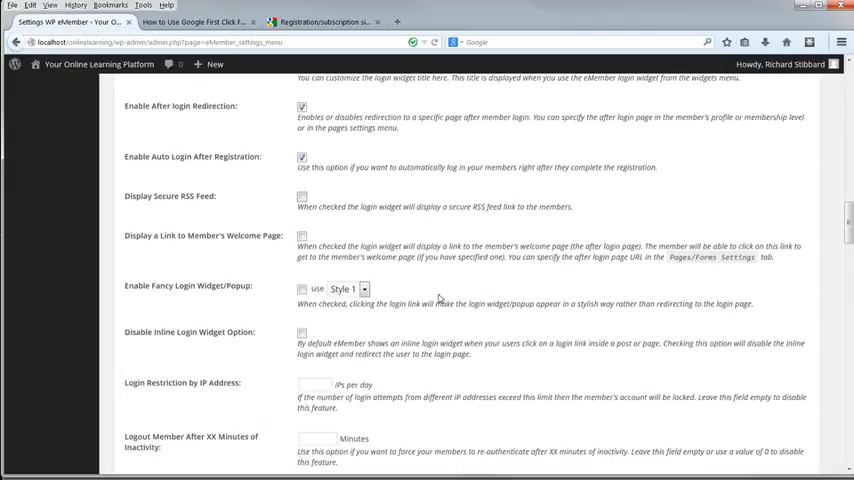
left_click(300, 236)
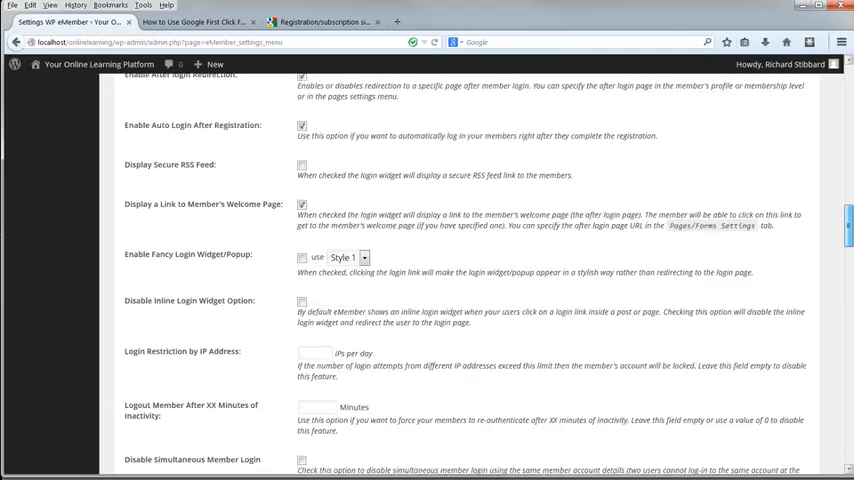
- Untick 'Display a Link to Member's Welcome Page' in the login settings
left_click(302, 204)
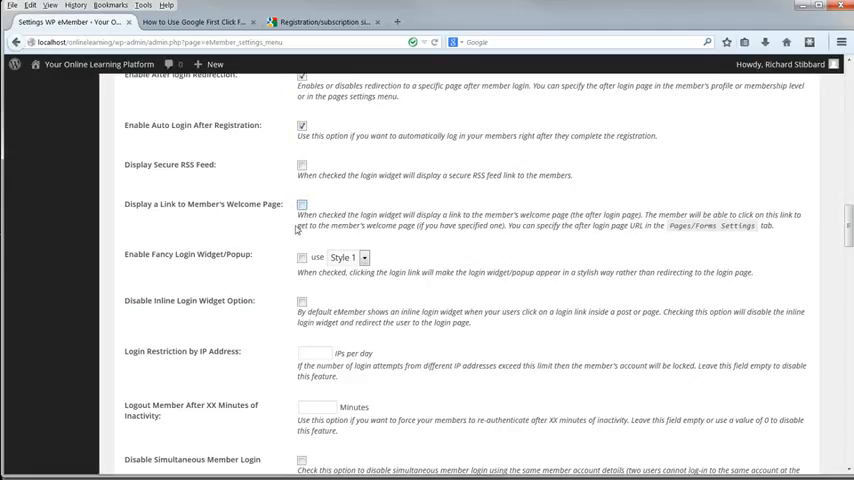
mouse_move(146, 364)
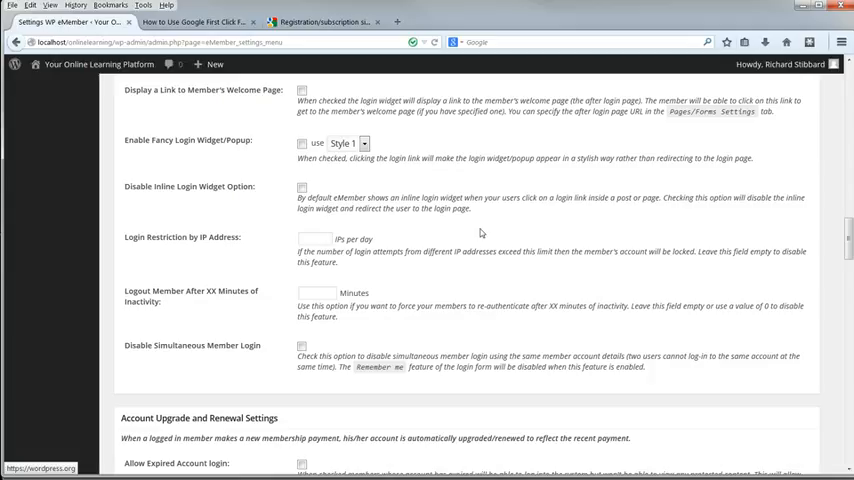
mouse_move(444, 228)
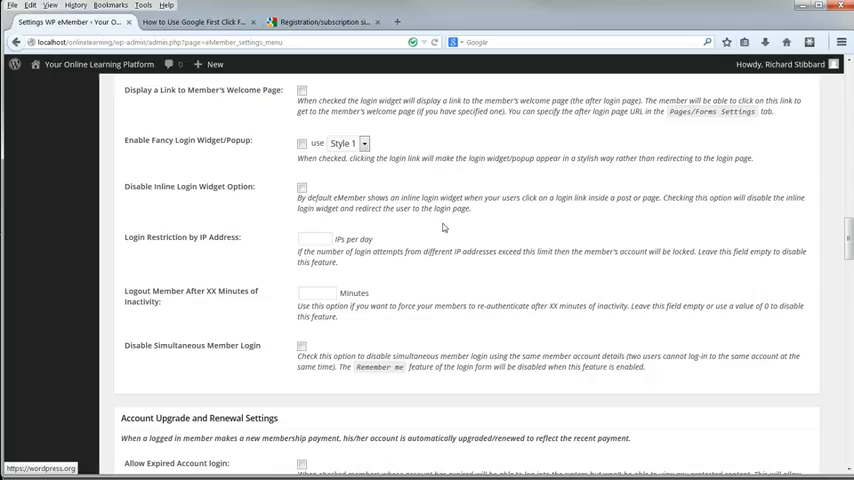
mouse_move(424, 260)
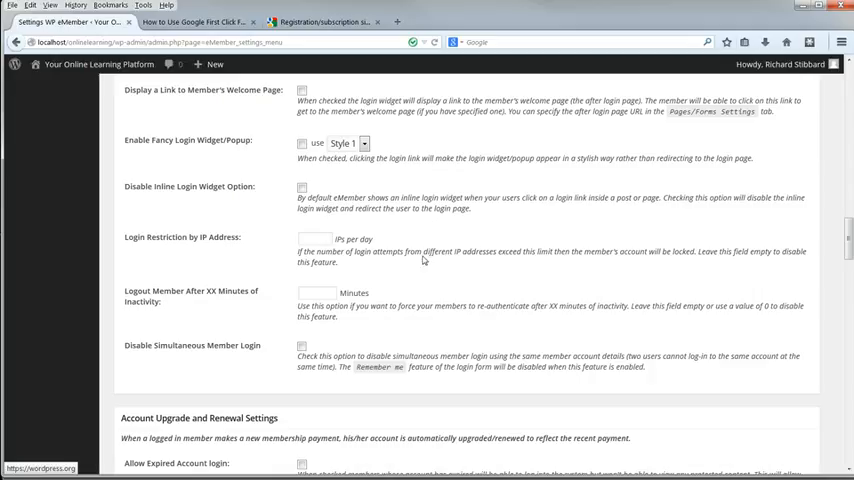
mouse_move(98, 64)
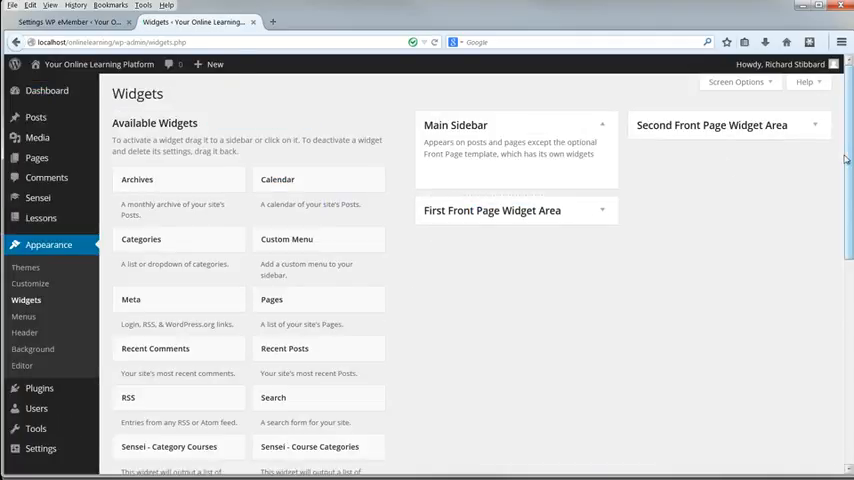
- Add a 'Member Login' Text widget to Main Sidebar containing [wp_eMember_compact_login]
scroll("down", 3)
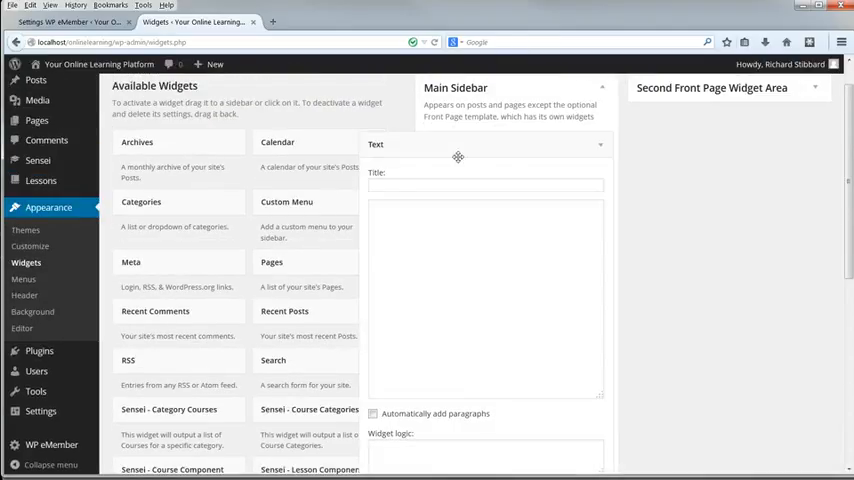
type("Member Login")
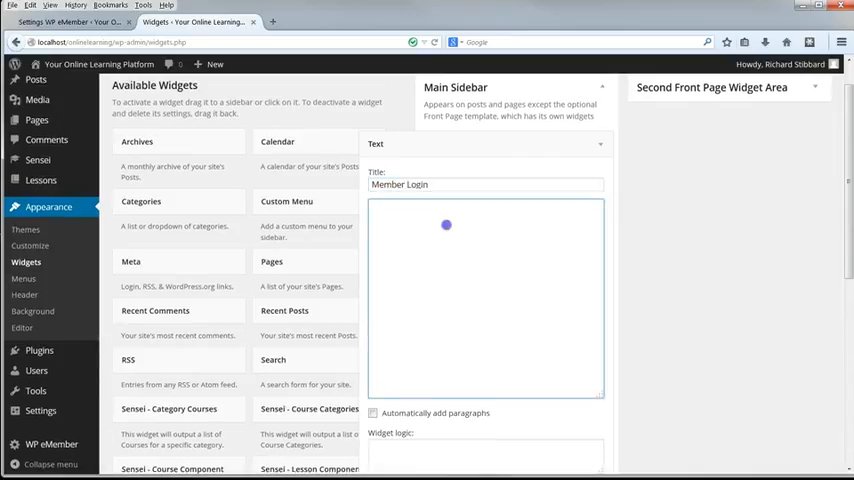
type("[w")
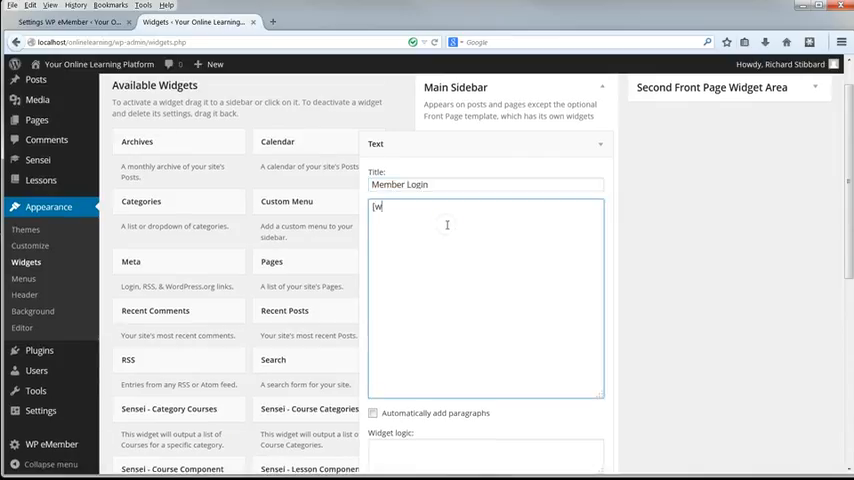
type("p_eMember_c")
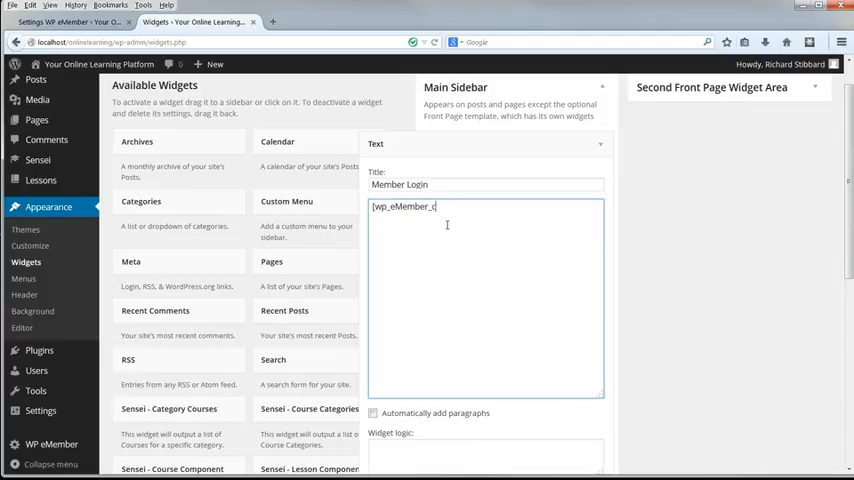
type("ompact")
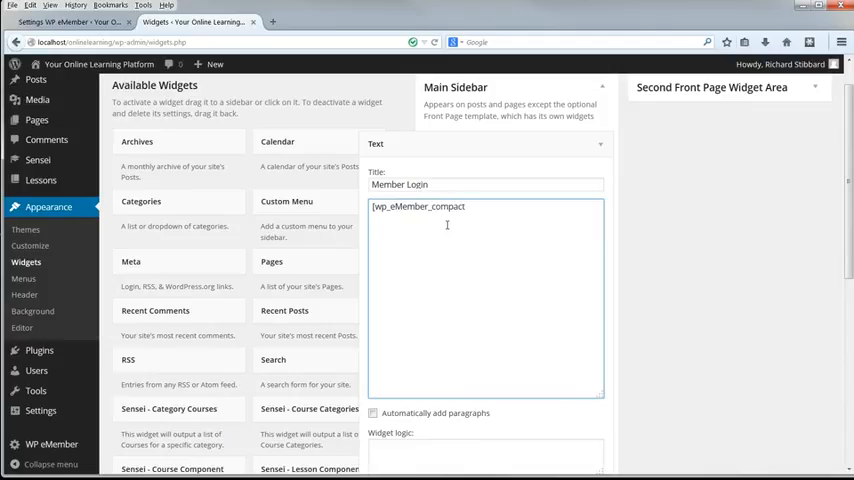
type("_login")
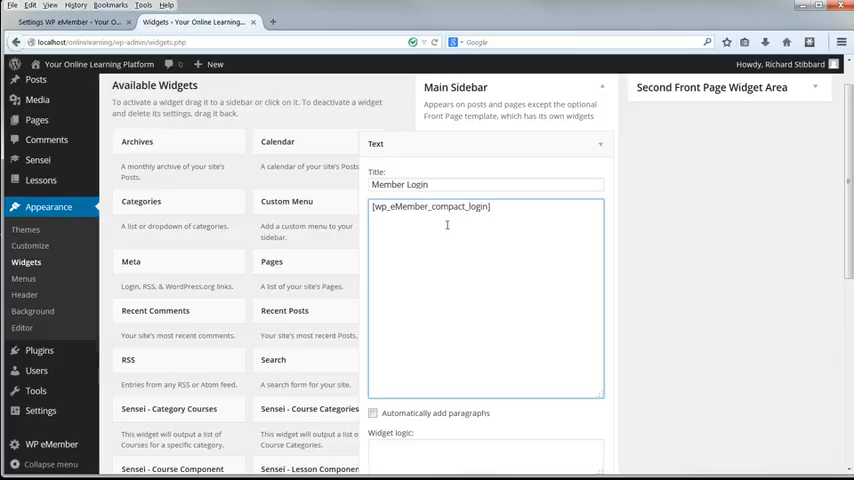
type("is")
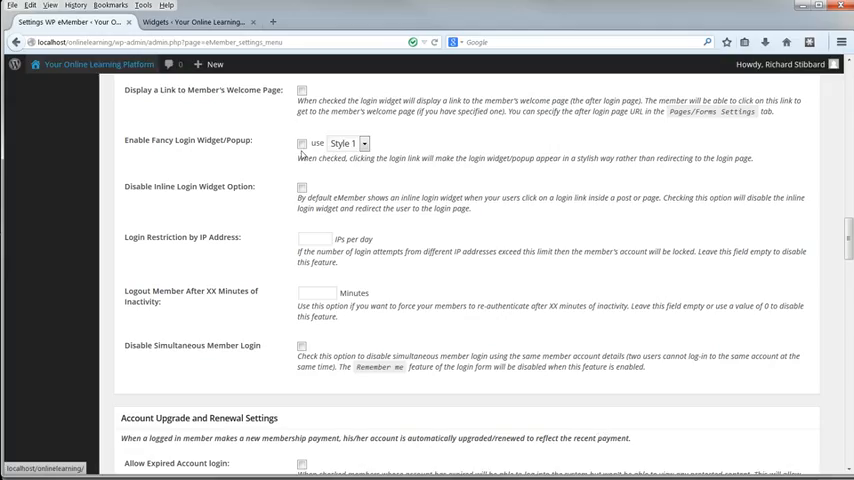
- Tick 'Enable Fancy Login Widget/Popup' and check the site front end
left_click(300, 144)
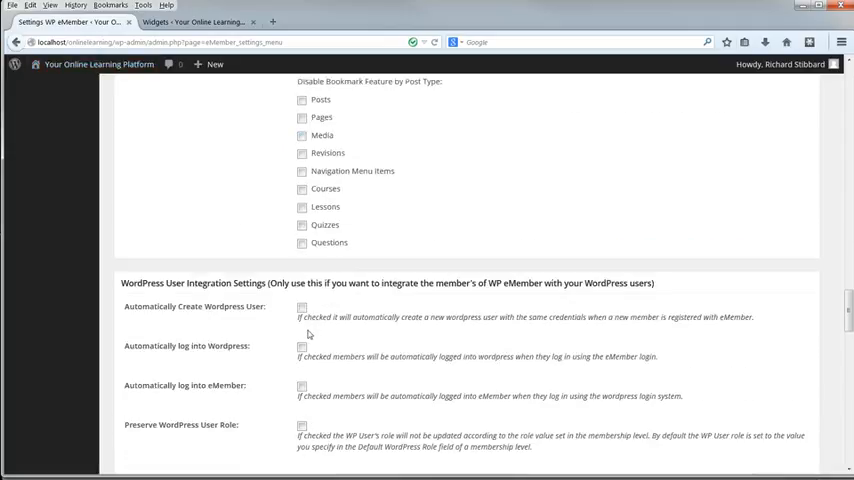
scroll("down", 3)
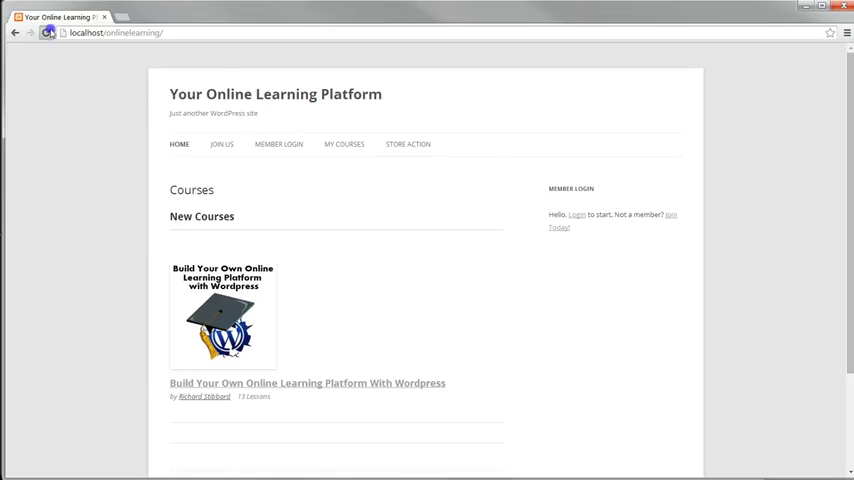
left_click(576, 214)
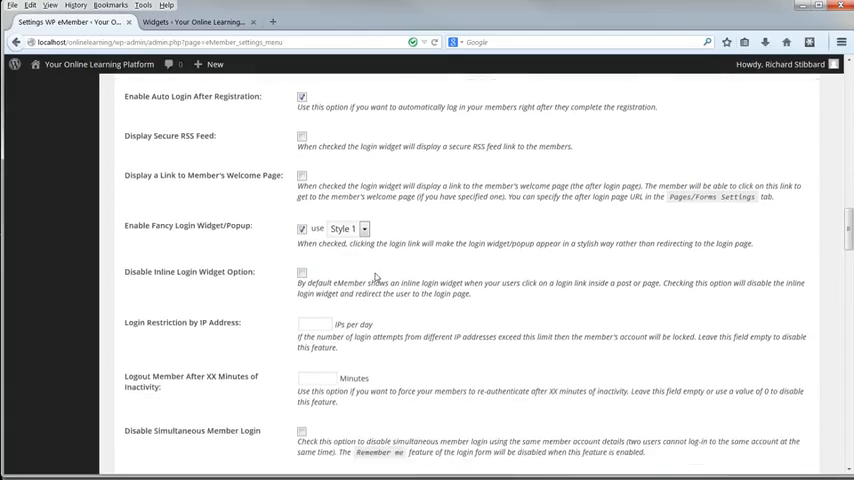
- Choose Style 2 for the fancy login popup and review the front end again
left_click(348, 228)
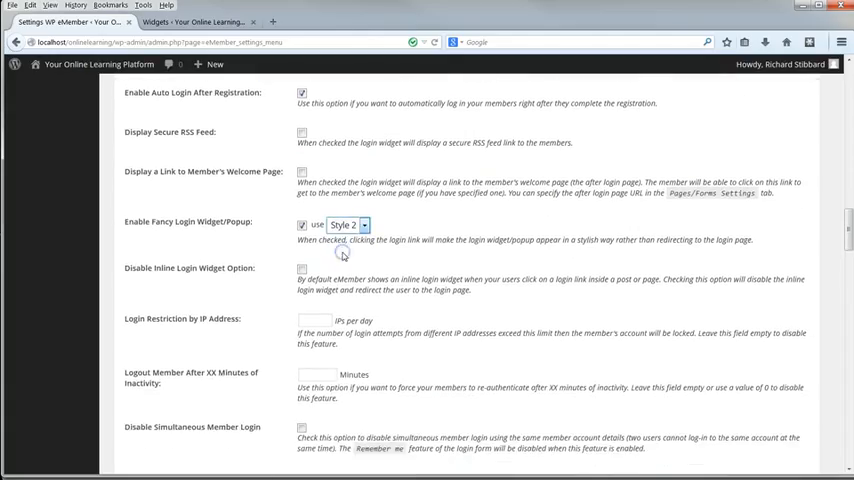
scroll("down", 3)
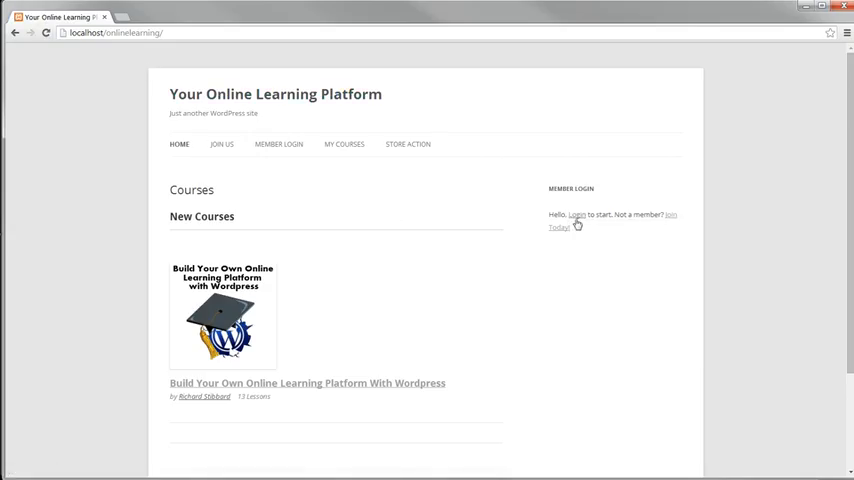
left_click(576, 214)
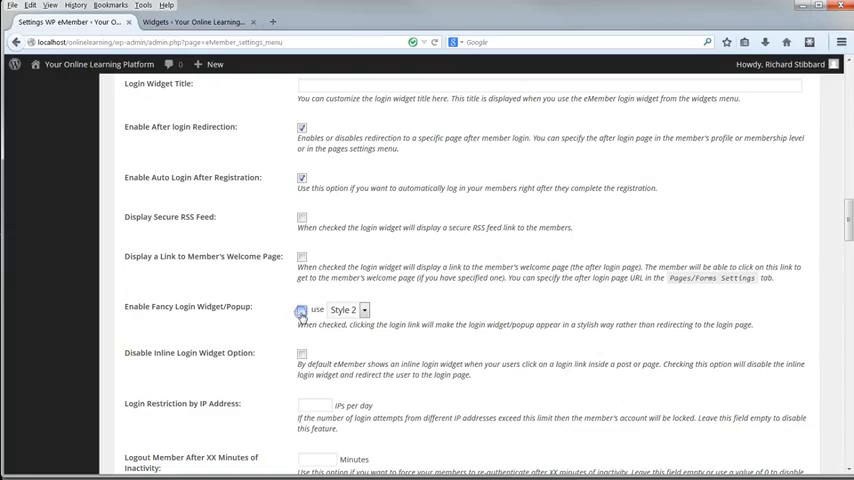
- Close the text widget panel and return to the WP eMember Settings tab
left_click(302, 310)
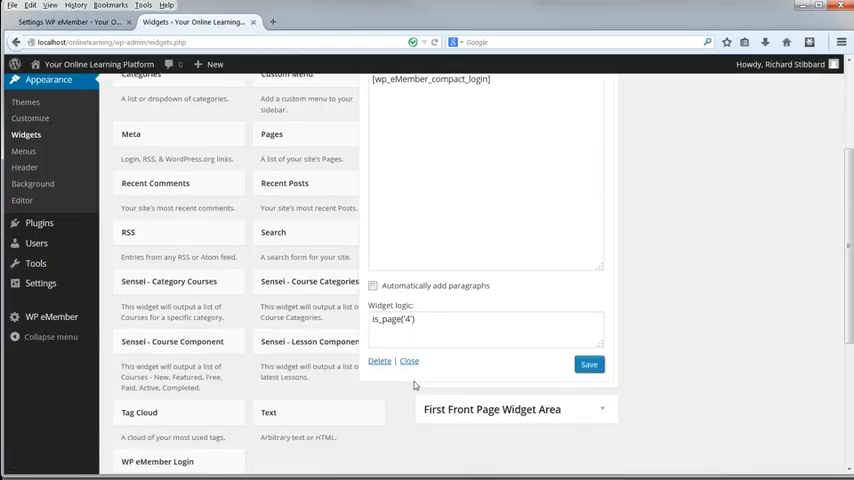
left_click(408, 360)
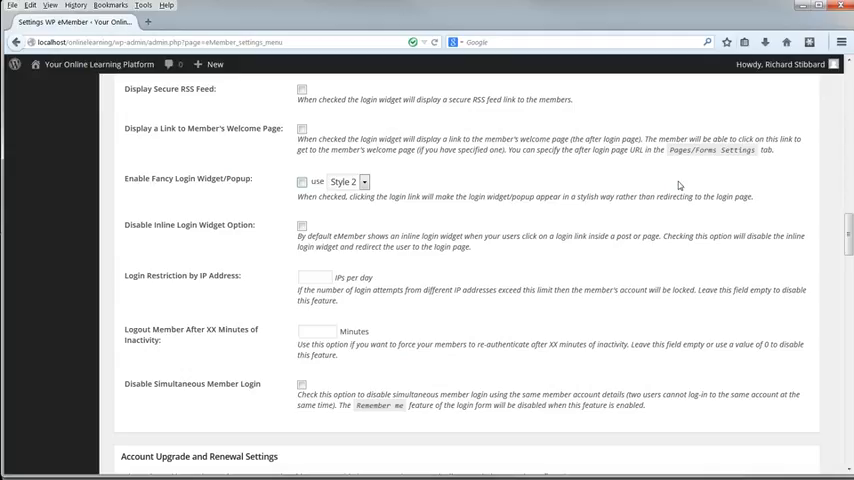
scroll("down", 3)
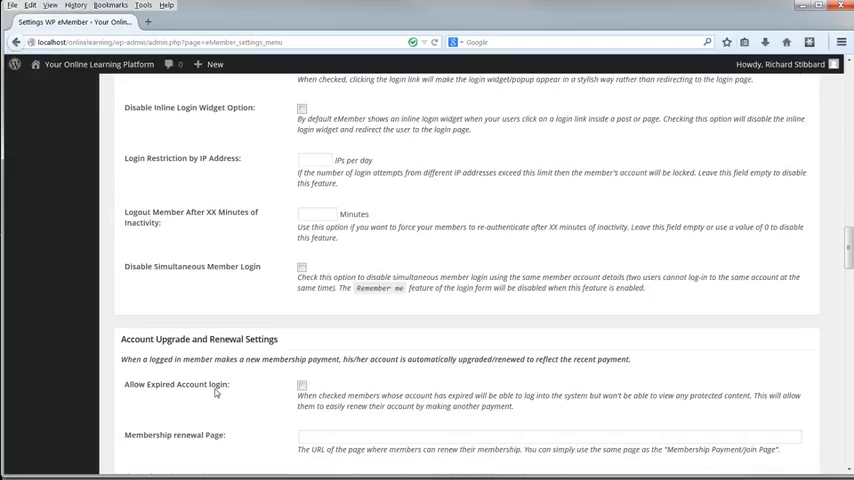
scroll("down", 3)
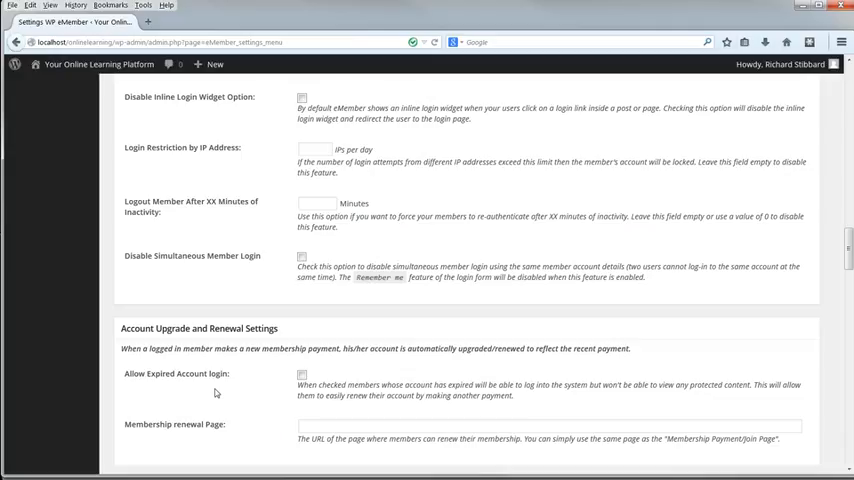
scroll("down", 3)
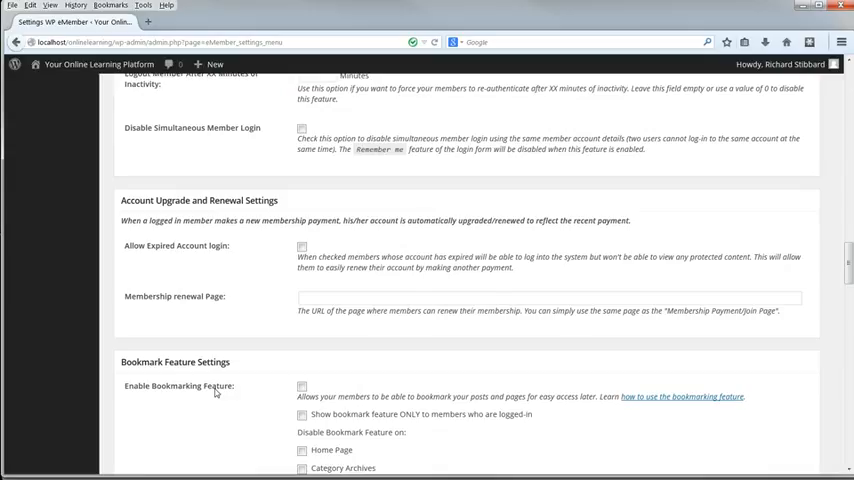
scroll("down", 3)
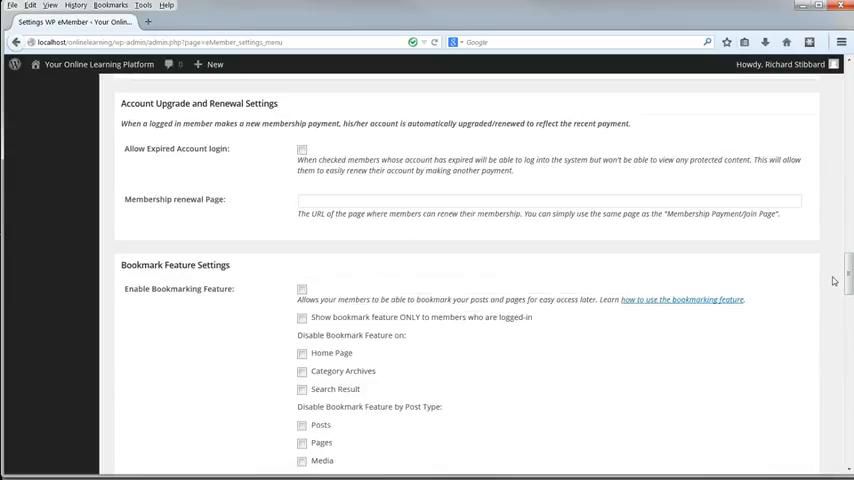
mouse_move(394, 240)
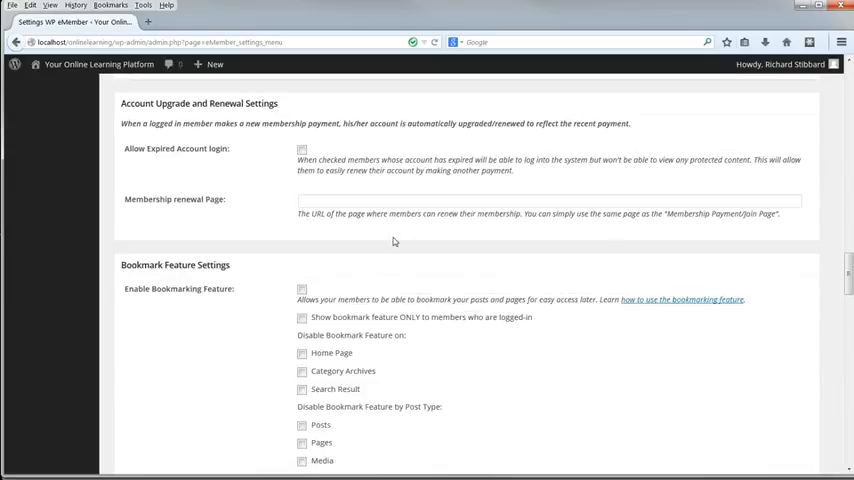
- Tick Allow Expired Account Login and move down to Bookmark Feature Settings
left_click(302, 148)
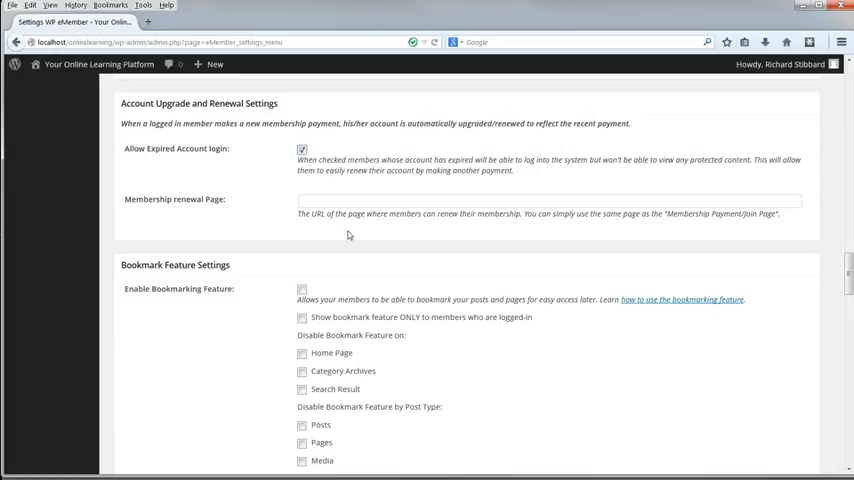
mouse_move(470, 238)
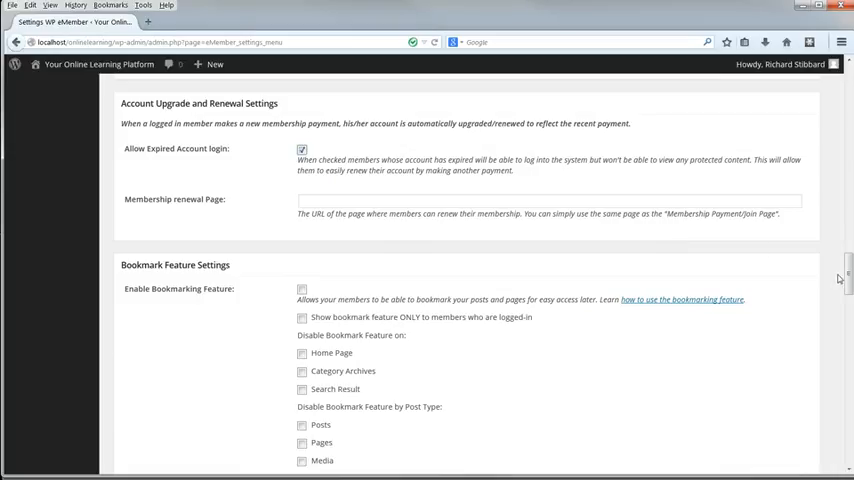
scroll("down", 3)
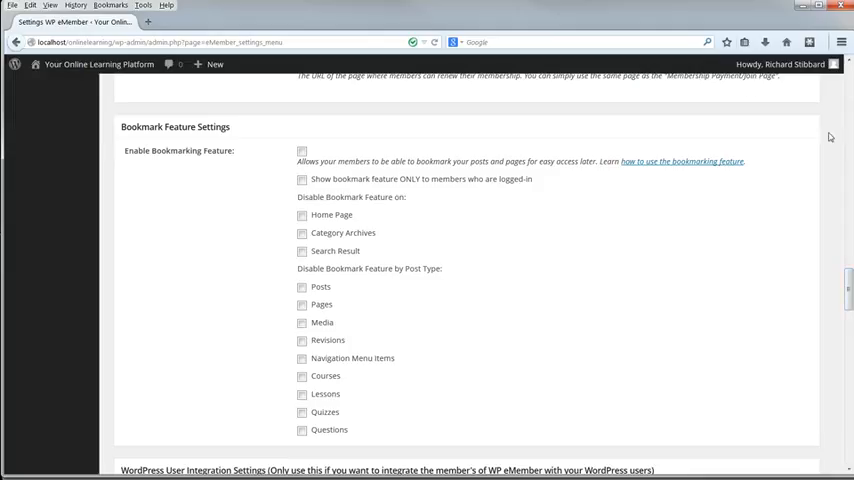
- Enable automatic WordPress user creation, both auto-logins and Preserve WordPress User Role
scroll("down", 3)
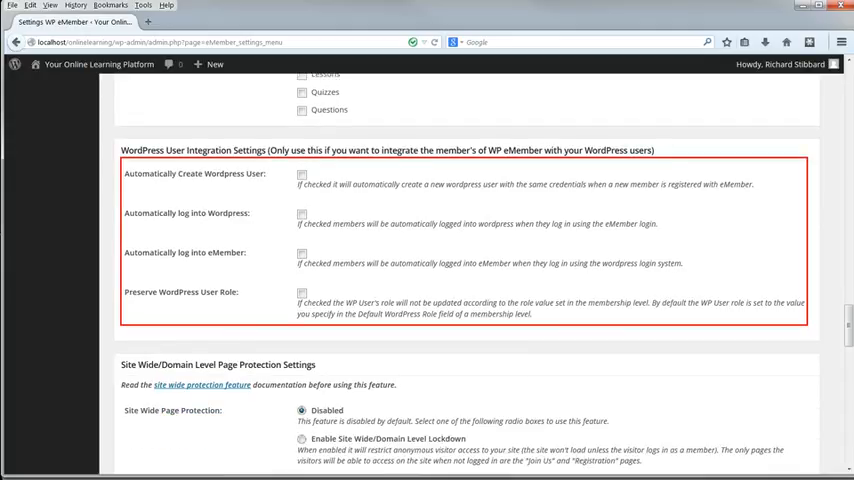
left_click(300, 214)
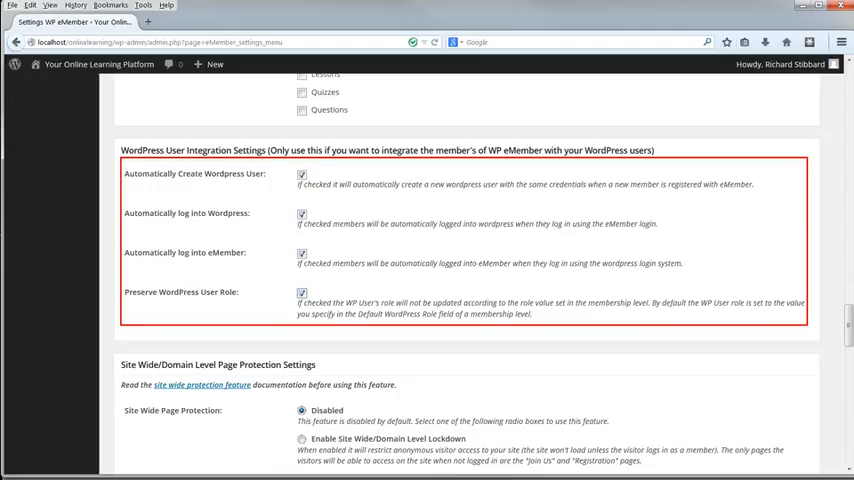
scroll("down", 3)
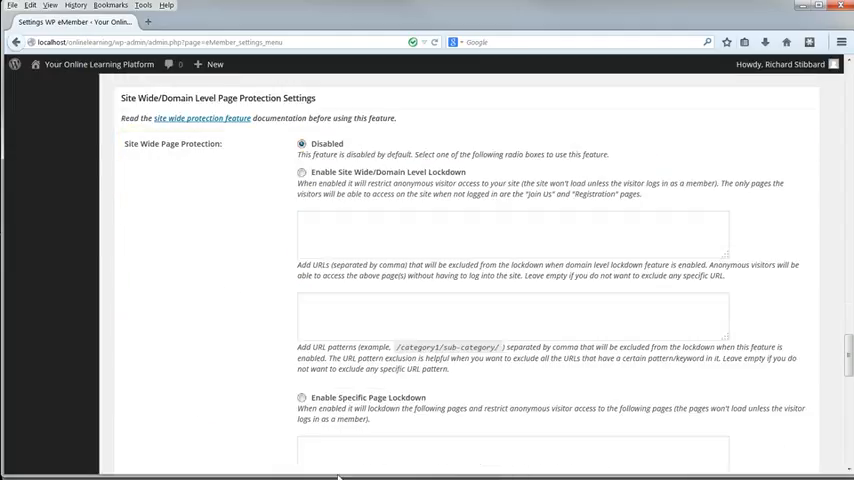
left_click(302, 172)
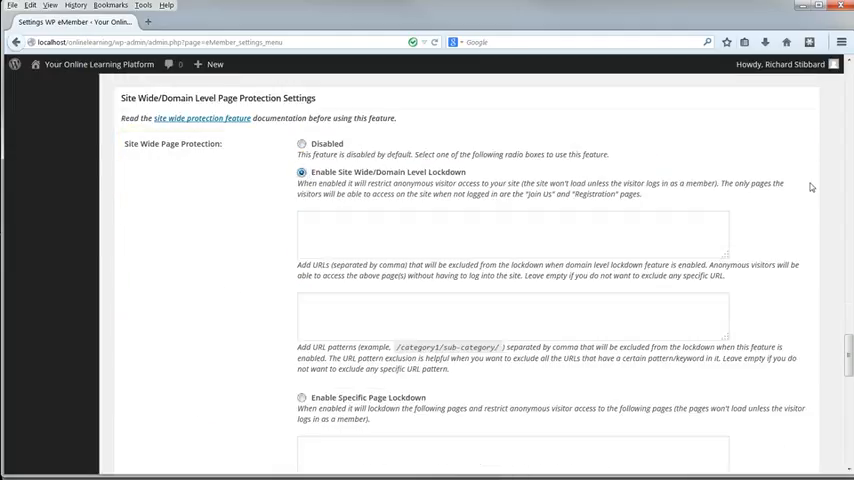
scroll("down", 3)
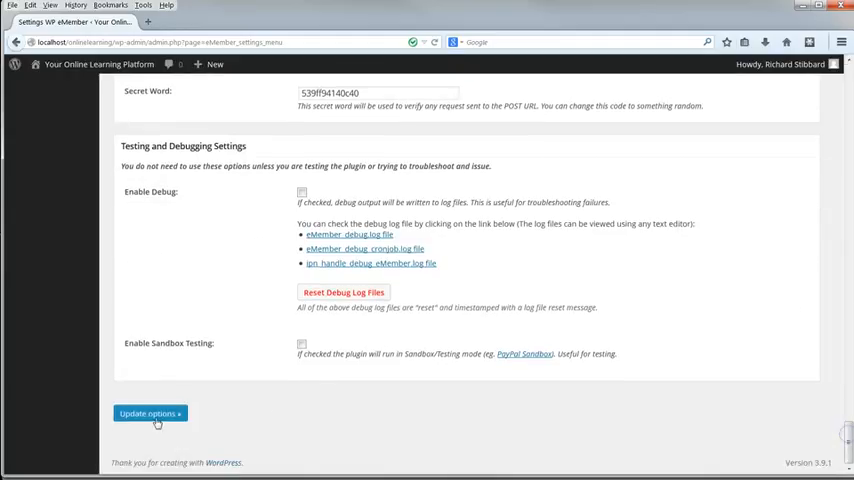
left_click(148, 412)
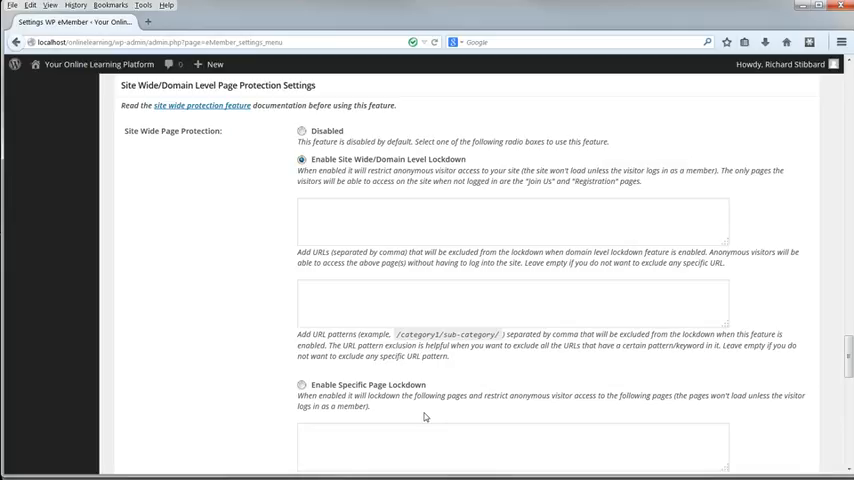
mouse_move(436, 412)
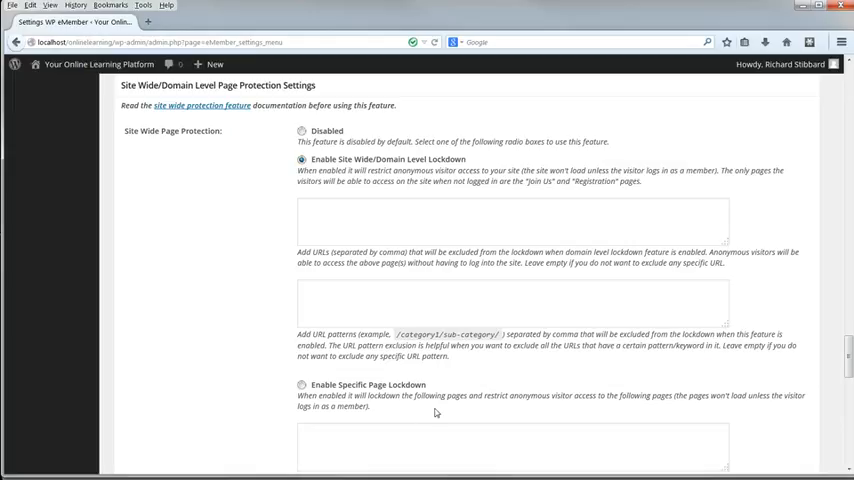
scroll("down", 3)
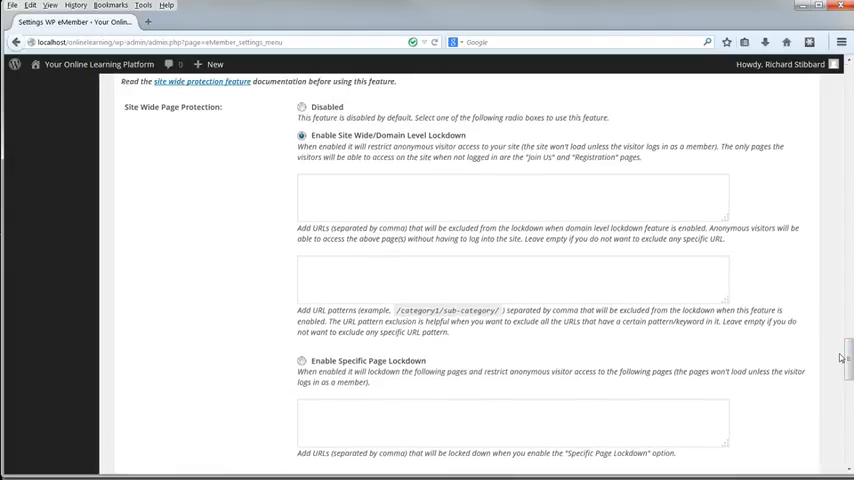
left_click(302, 108)
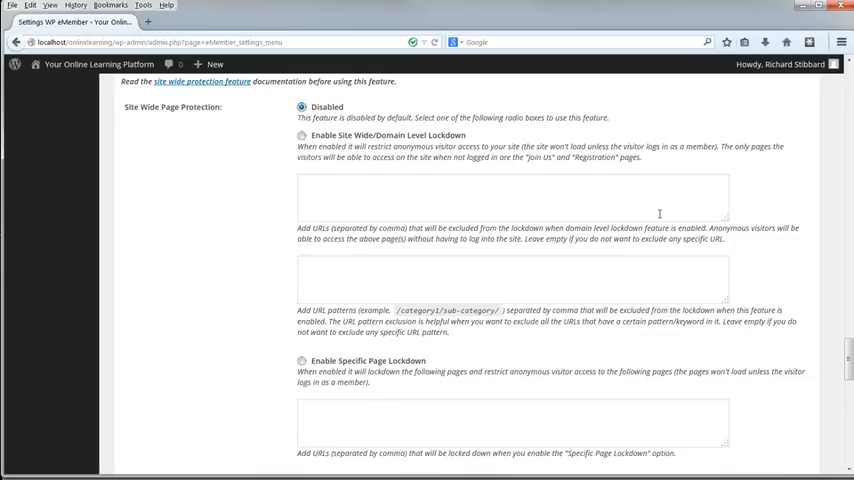
mouse_move(664, 212)
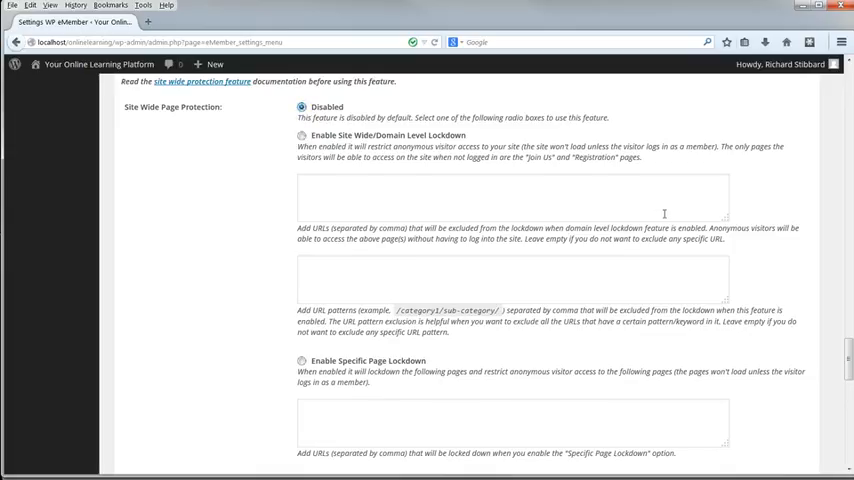
- Save the eMember general settings with Update options at the bottom of the page
scroll("down", 3)
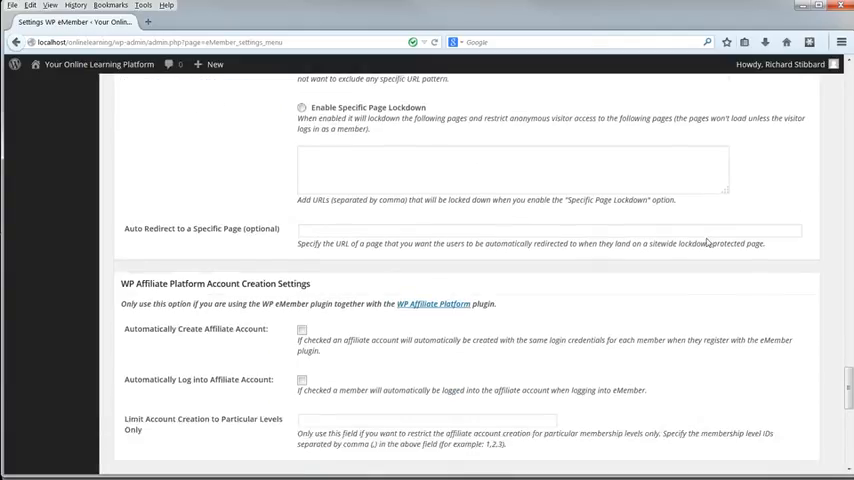
scroll("down", 3)
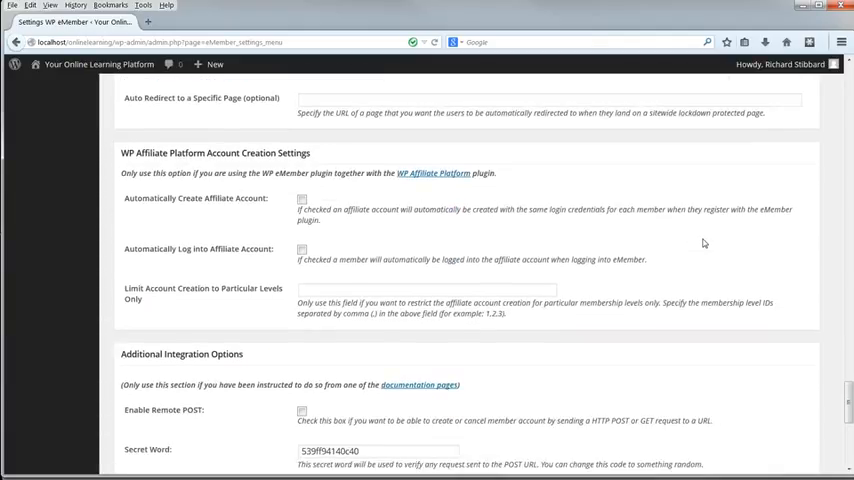
scroll("down", 3)
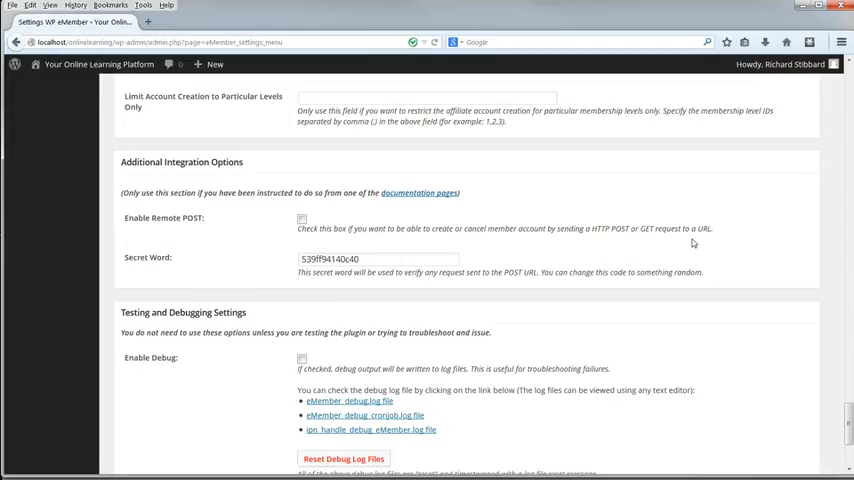
scroll("down", 3)
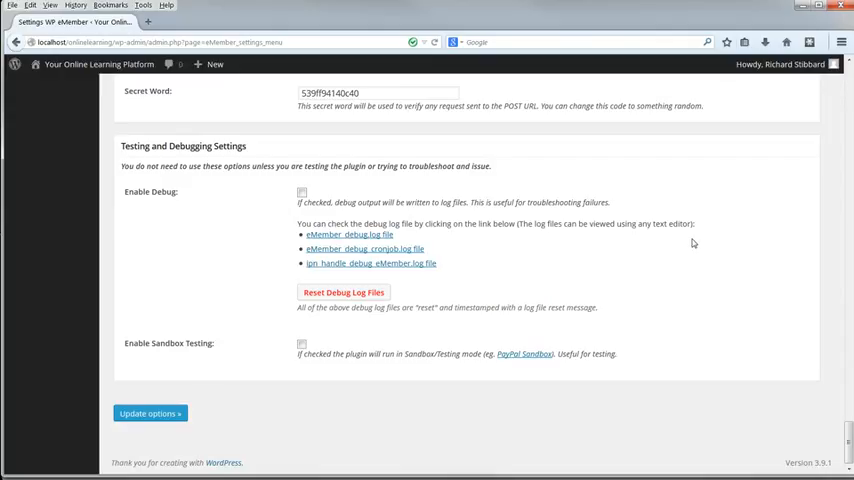
left_click(150, 412)
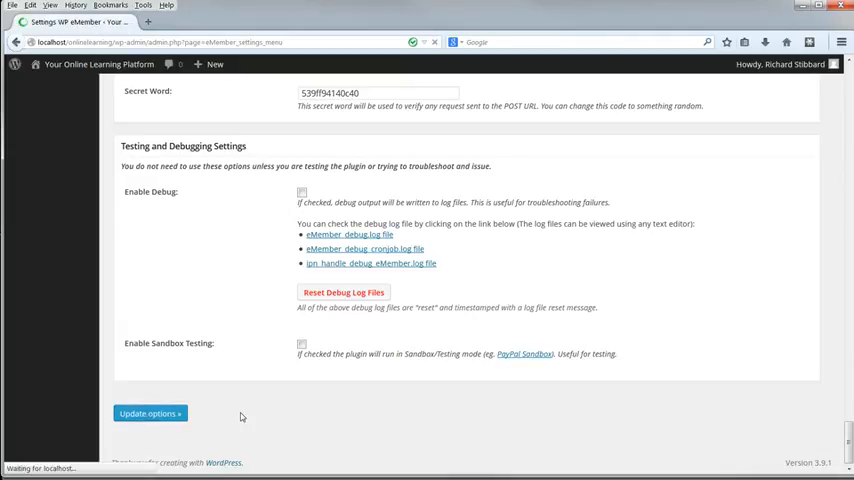
left_click(148, 412)
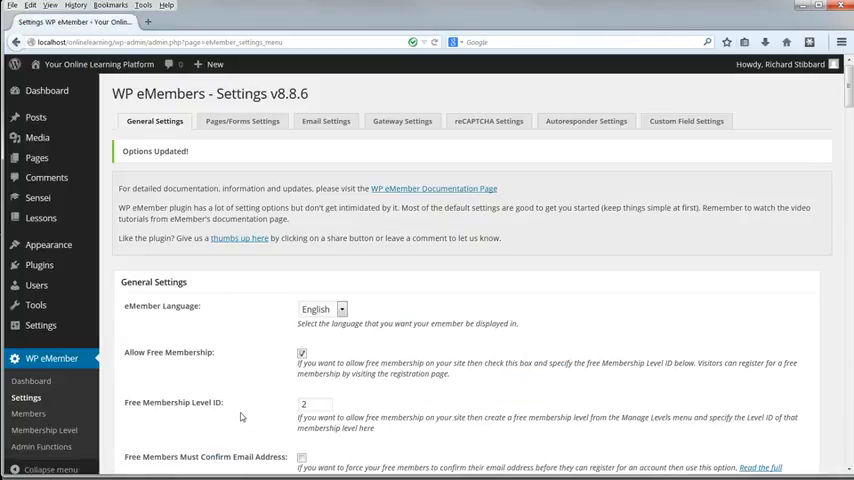